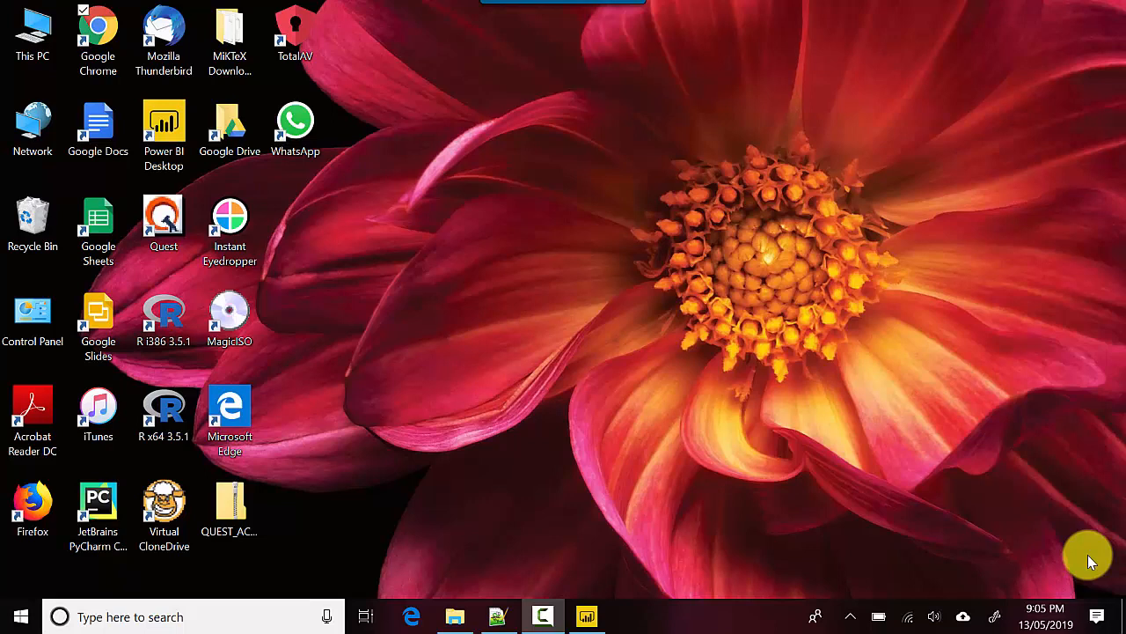
mouse_move(1084, 563)
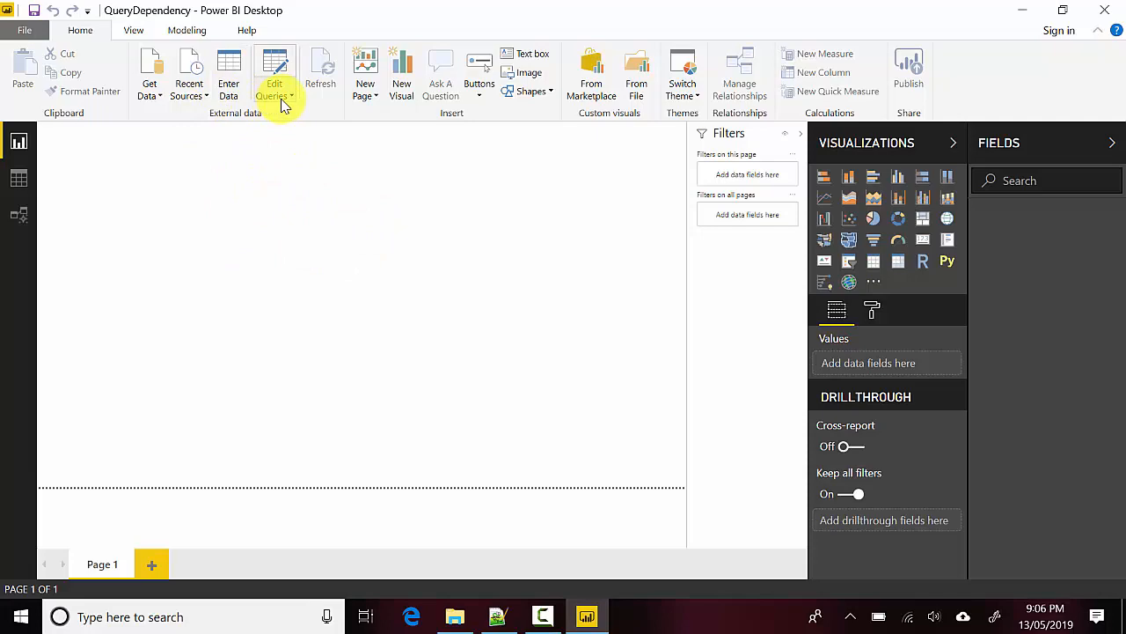
- Launch the Power Query Editor from the Edit Queries dropdown on the Home ribbon
click(274, 88)
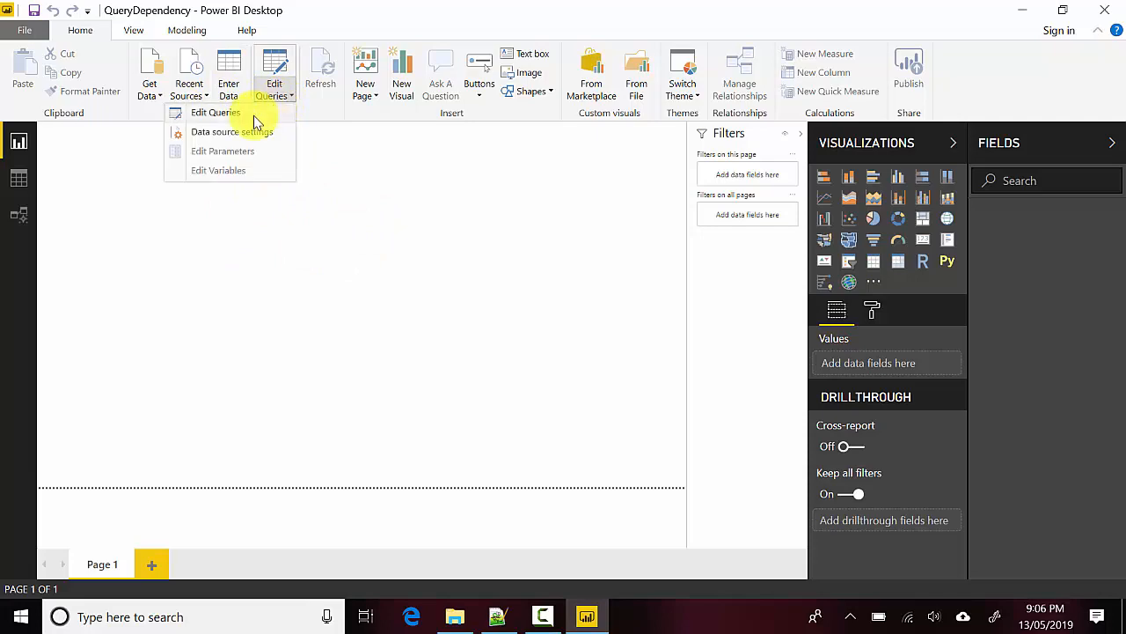
click(216, 111)
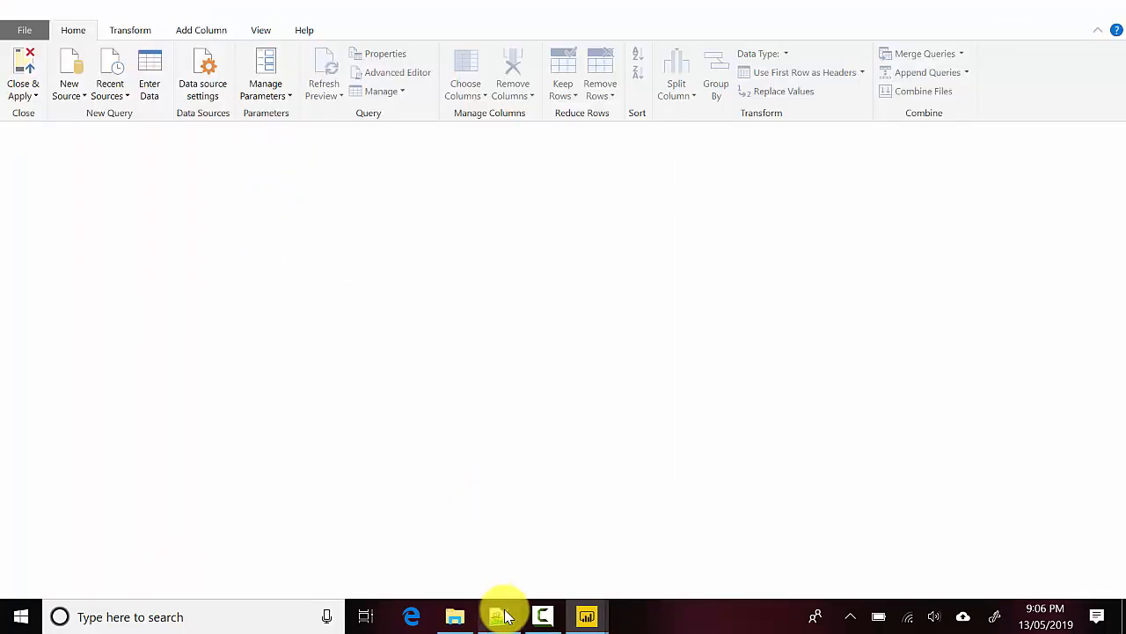
- Review the contents of 1.csv, 2.csv and 3.csv in Notepad++
click(499, 616)
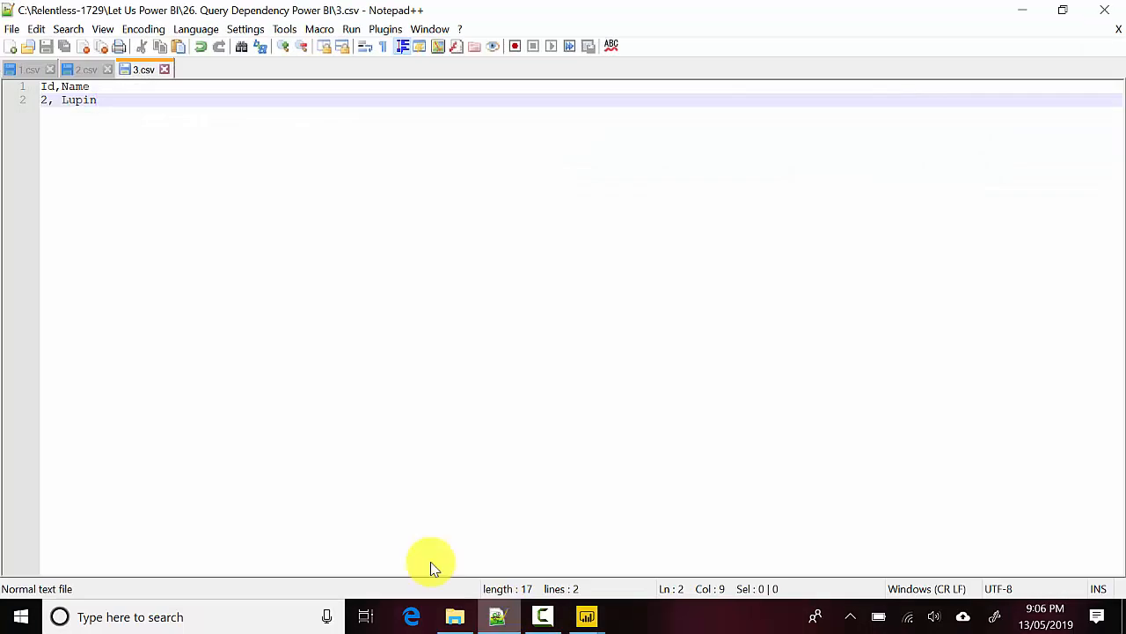
click(26, 70)
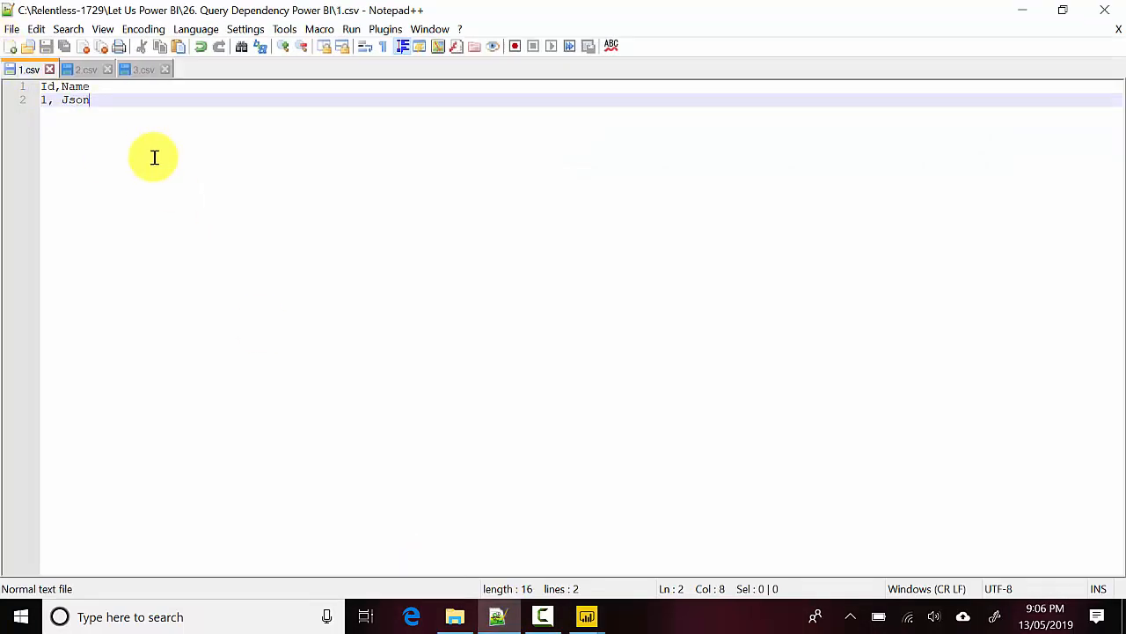
click(141, 70)
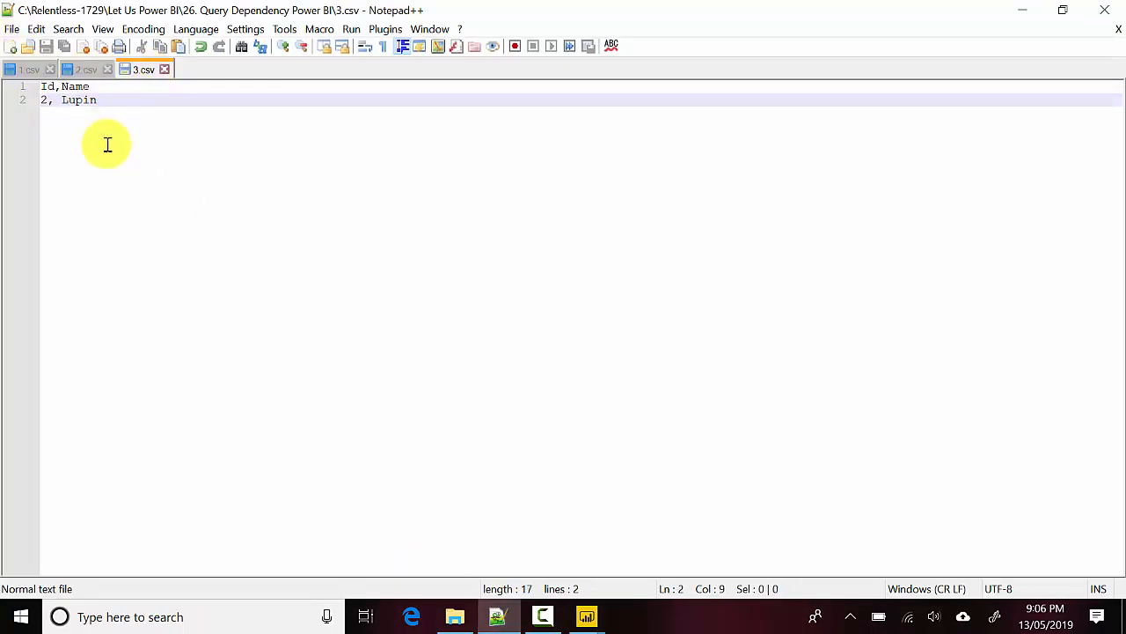
mouse_move(139, 164)
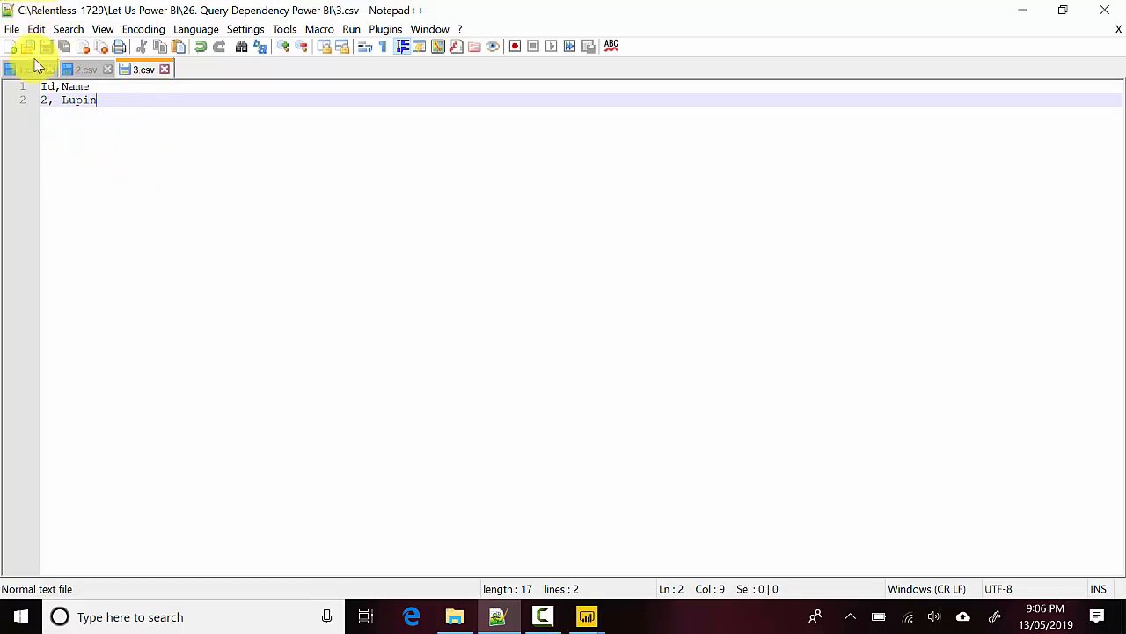
click(29, 69)
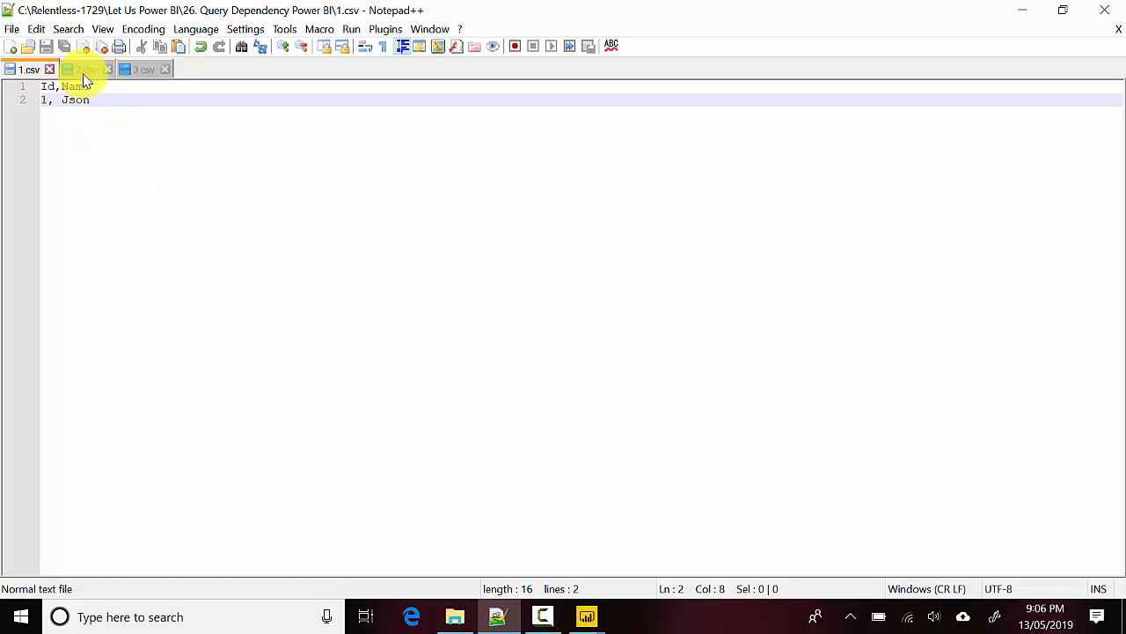
click(86, 69)
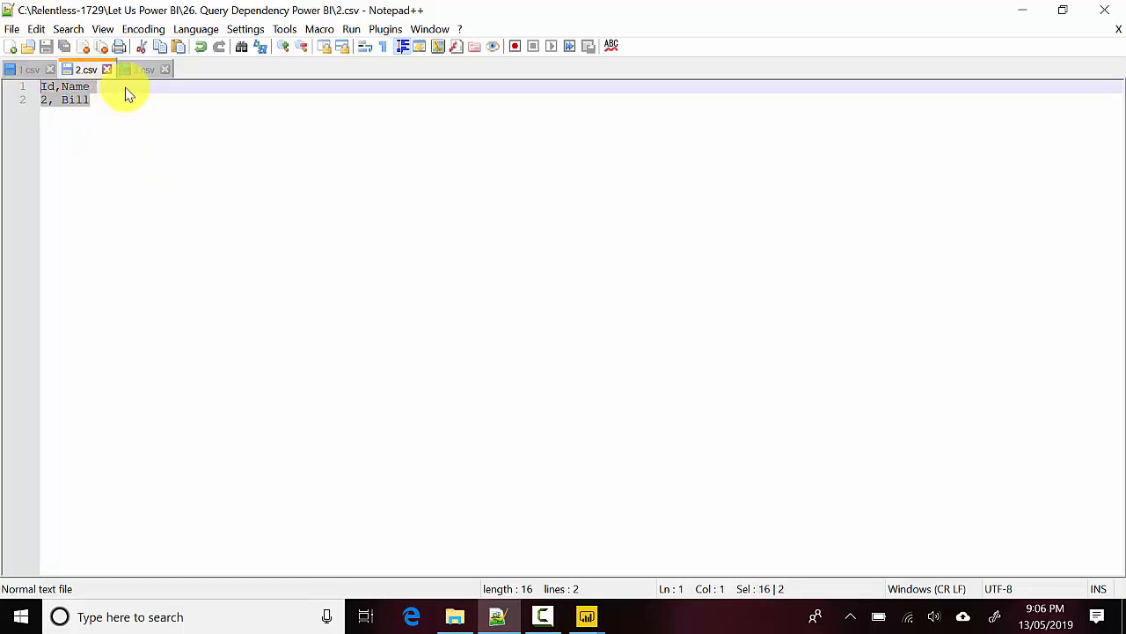
- Change the Id in 3.csv from 2 to 3, then minimize Notepad++
click(141, 69)
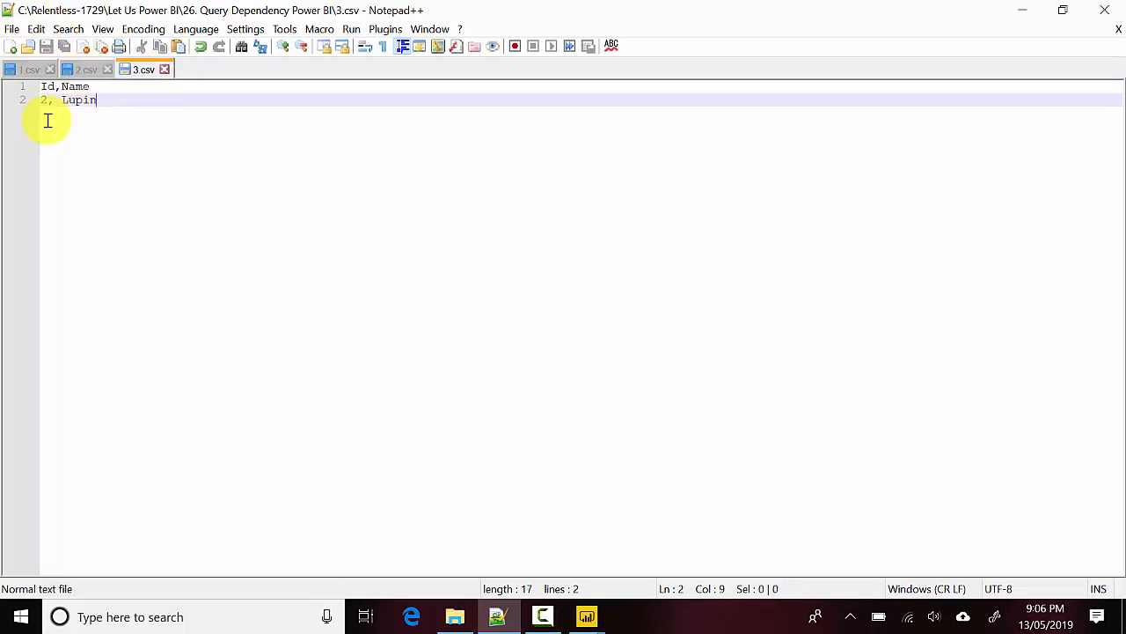
key(BackSpace)
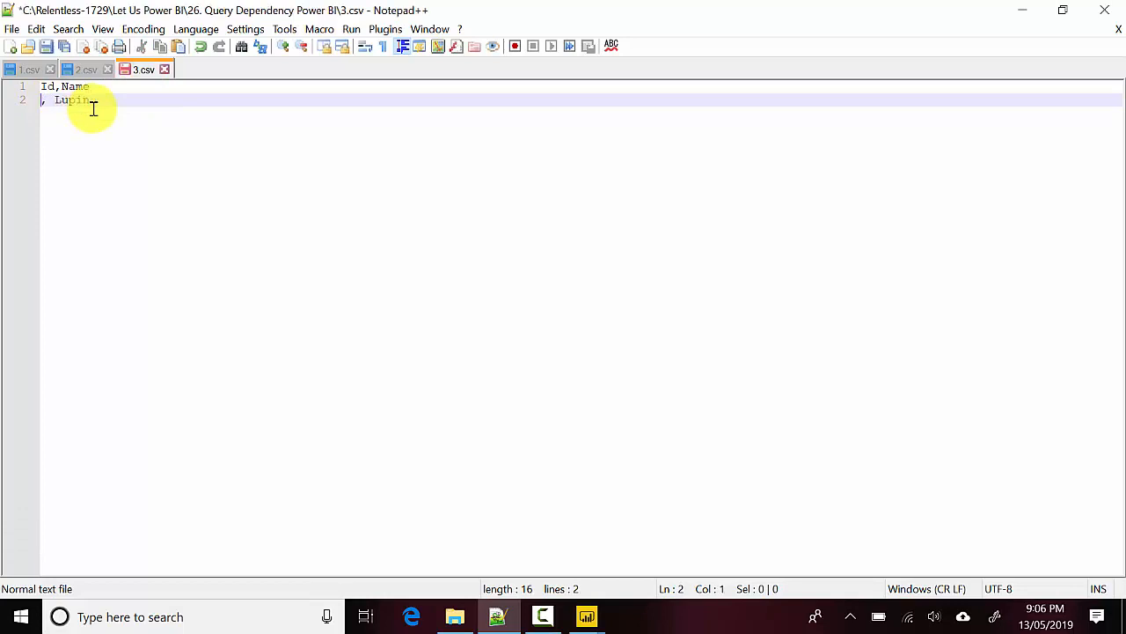
text(3)
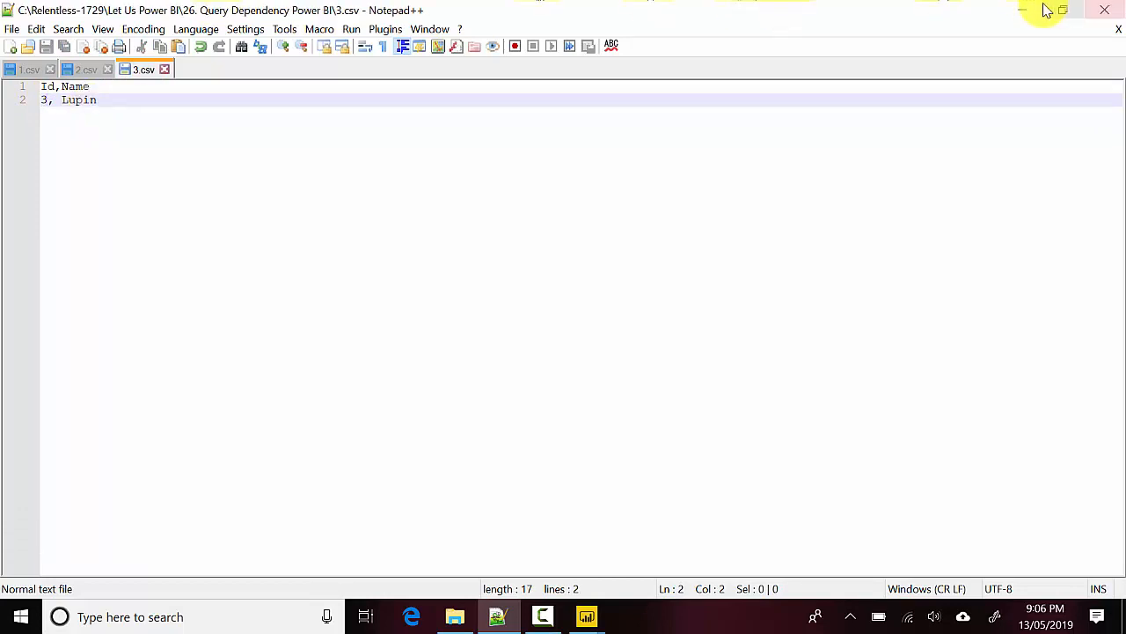
click(586, 616)
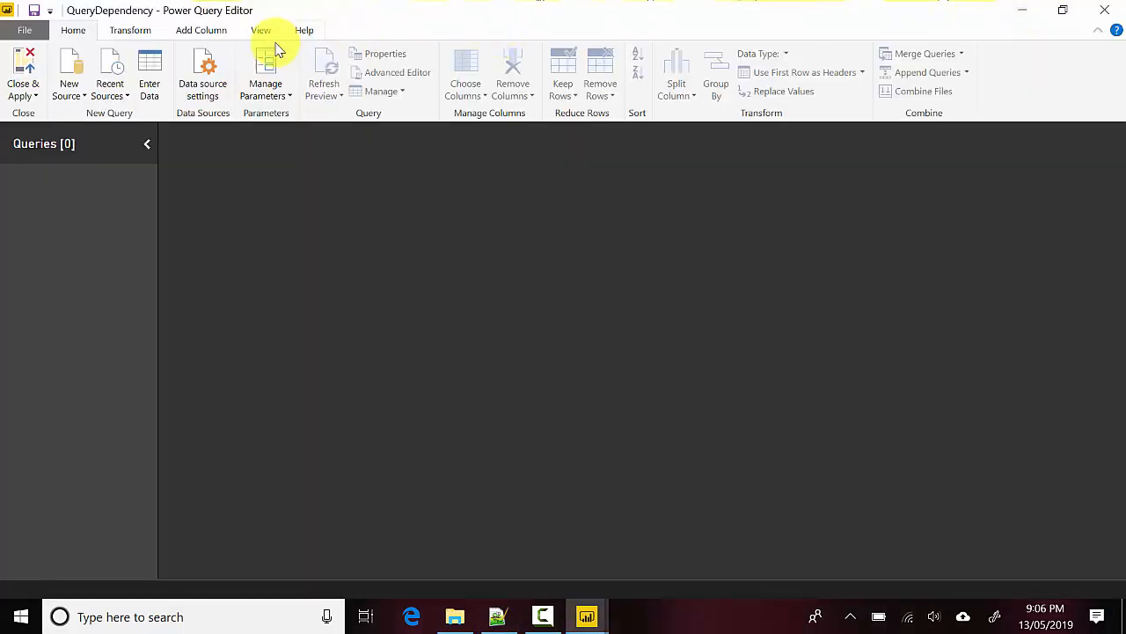
- Check Query Dependencies to confirm no queries exist yet, then close the view
click(261, 30)
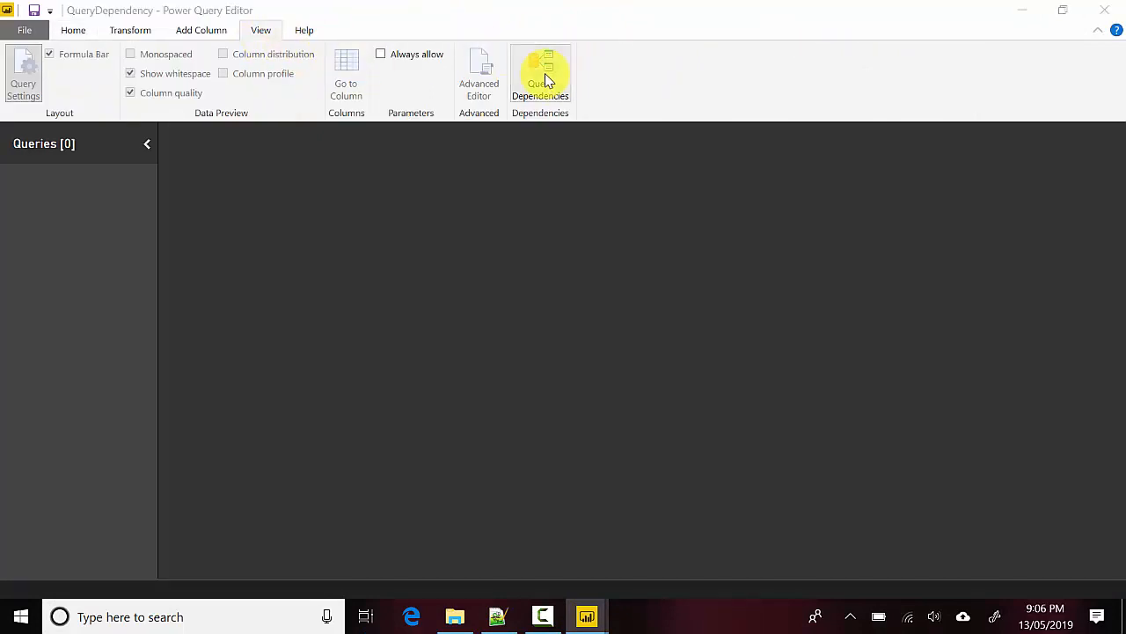
click(540, 79)
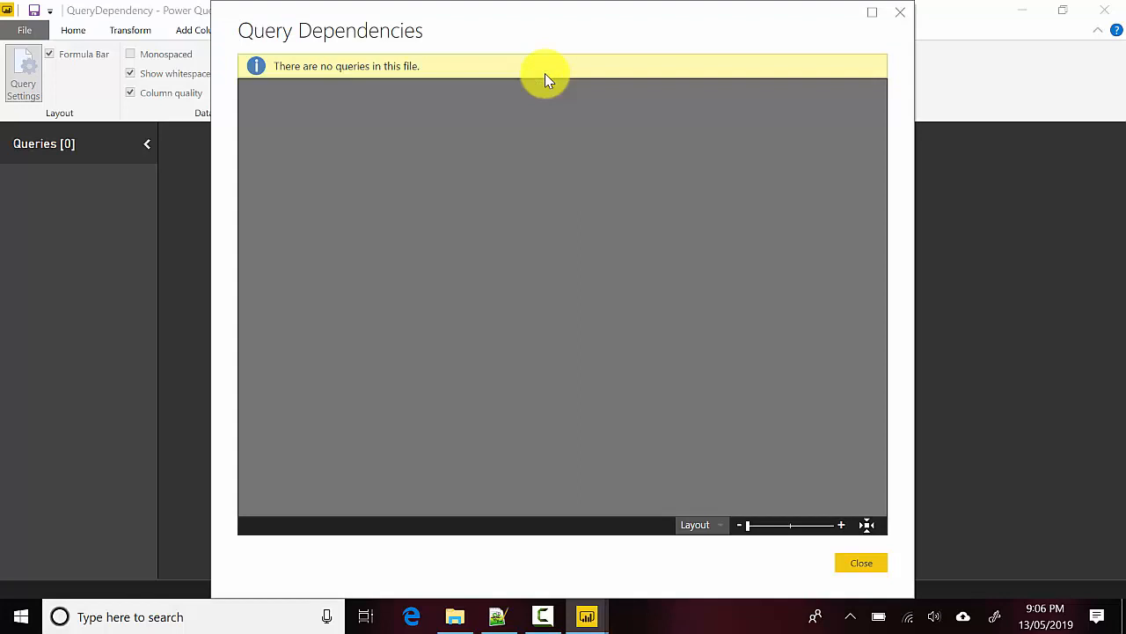
click(860, 562)
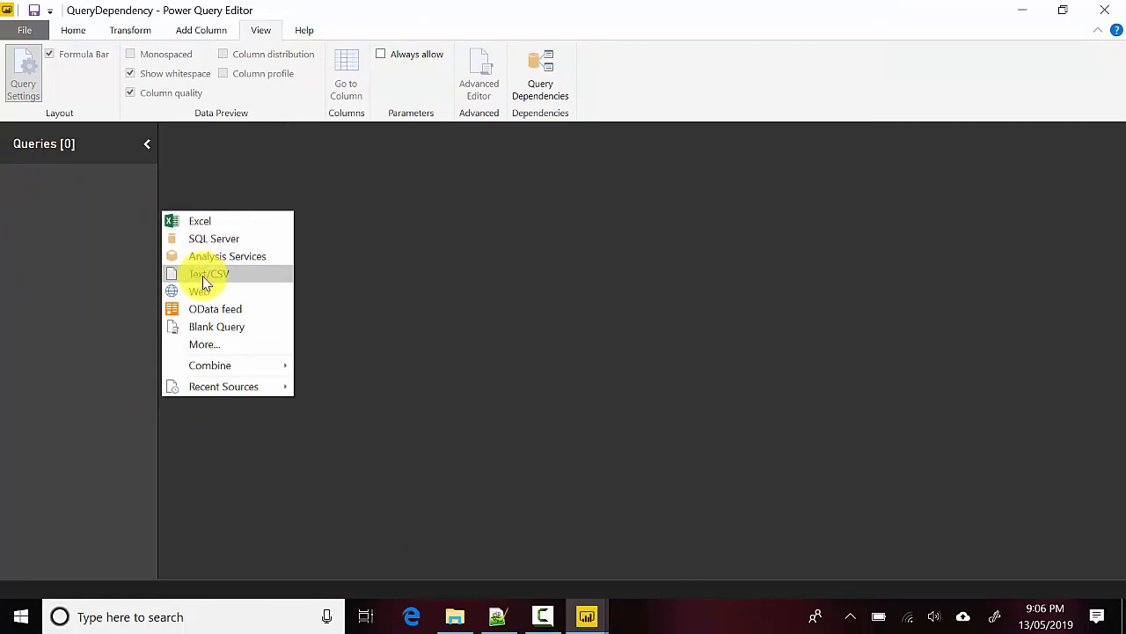
- Load 1.csv as query 1 and view it linked to its file in Query Dependencies
click(208, 274)
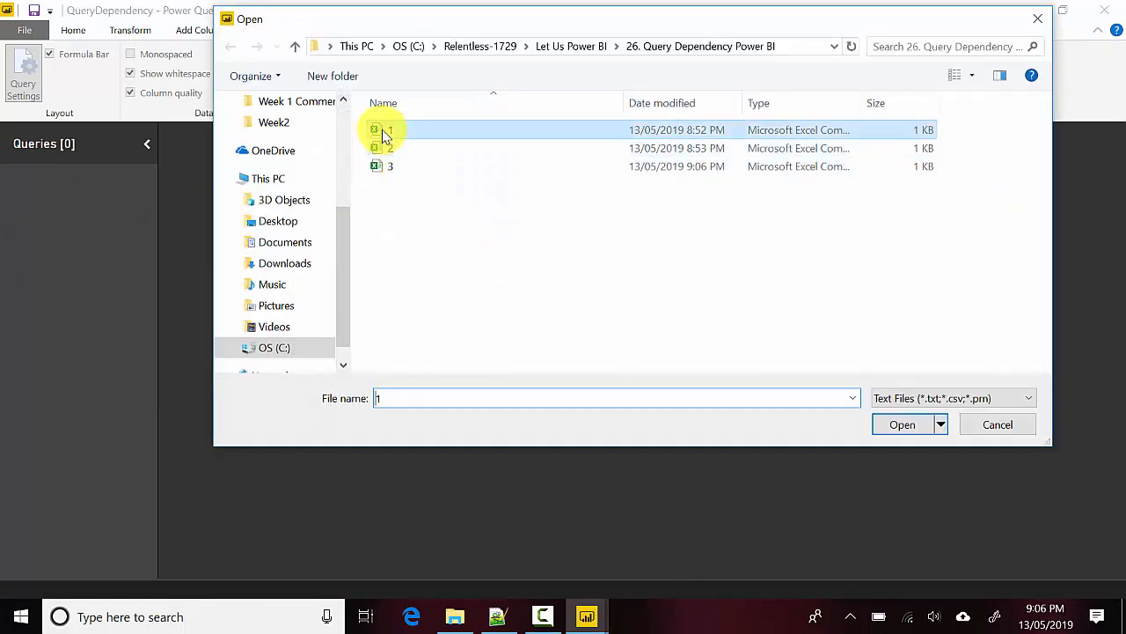
click(902, 424)
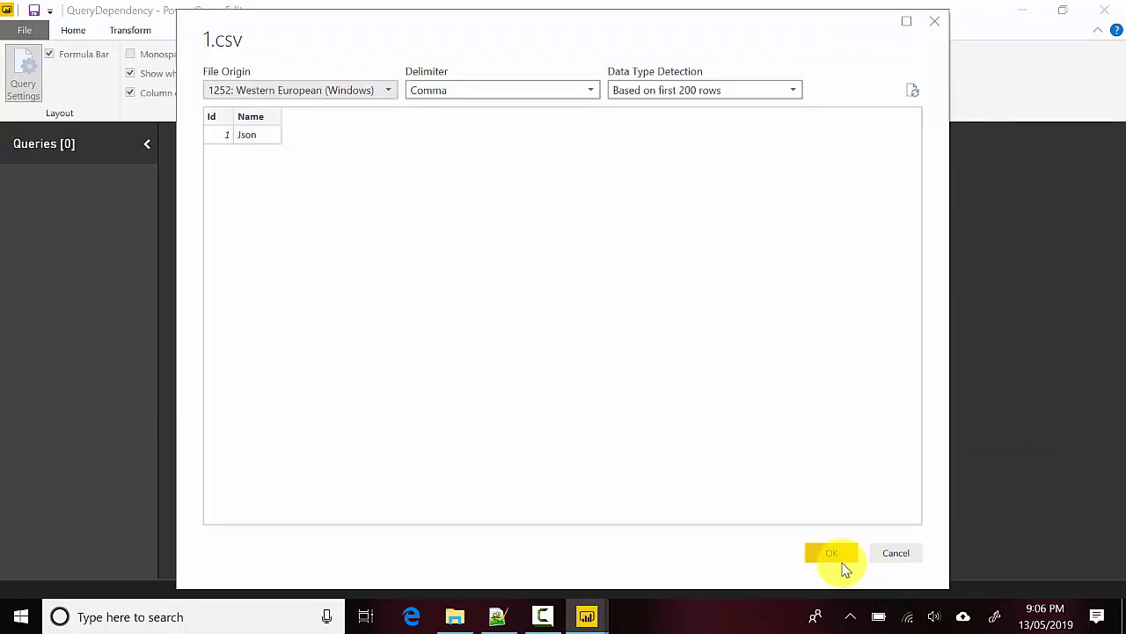
click(831, 553)
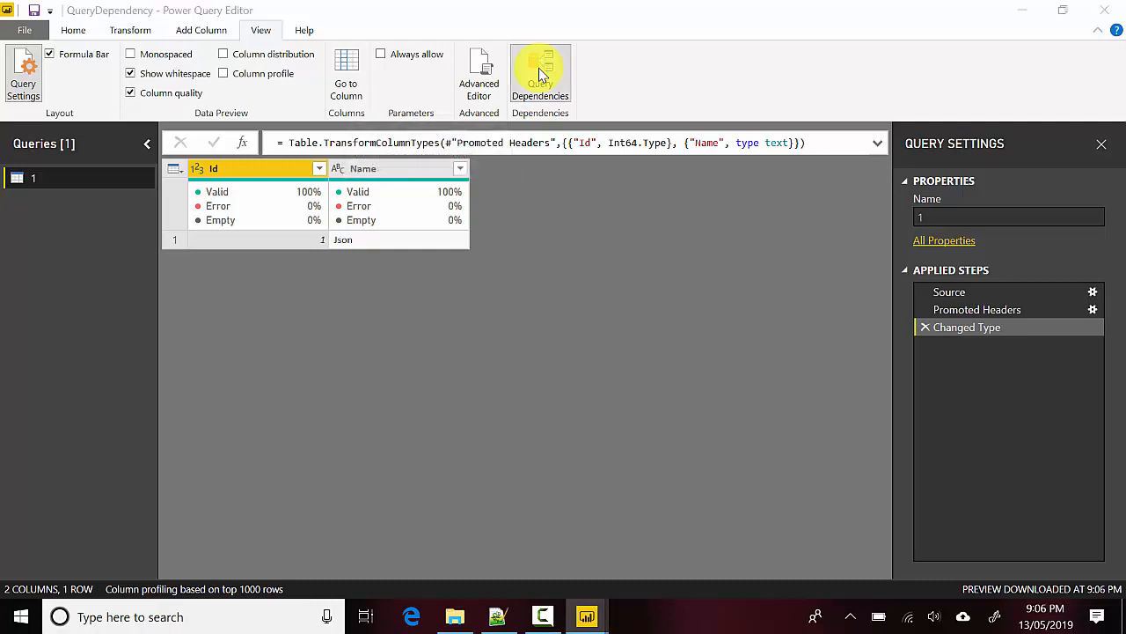
click(541, 75)
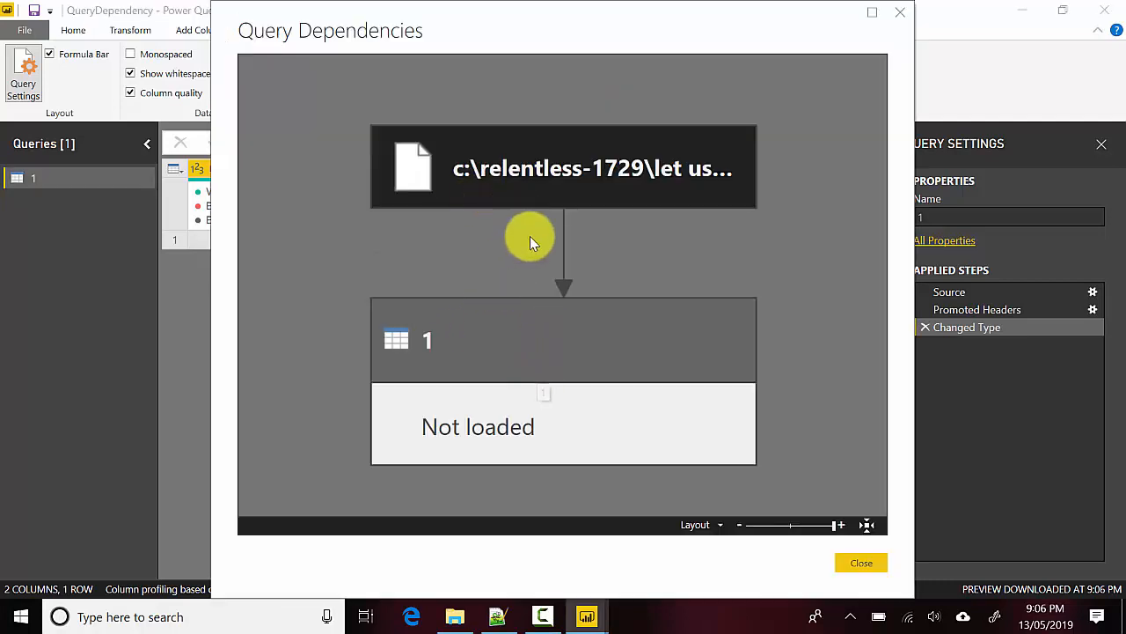
mouse_move(807, 585)
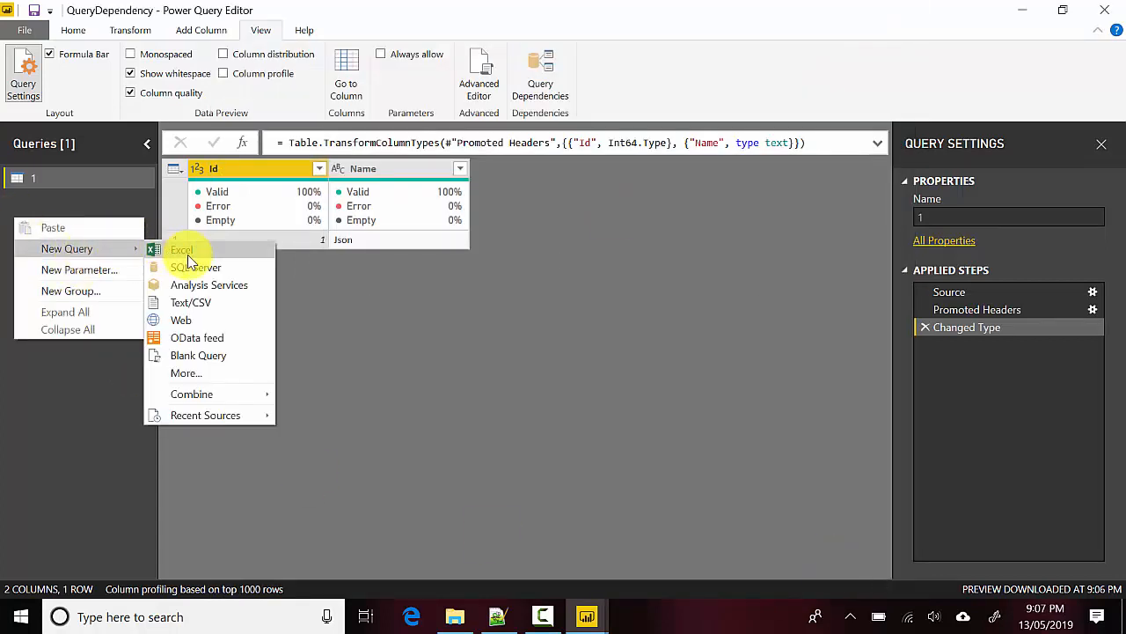
- Add 2.csv and 3.csv as queries 2 (2, Bill) and 3 (3, Lupin)
click(182, 249)
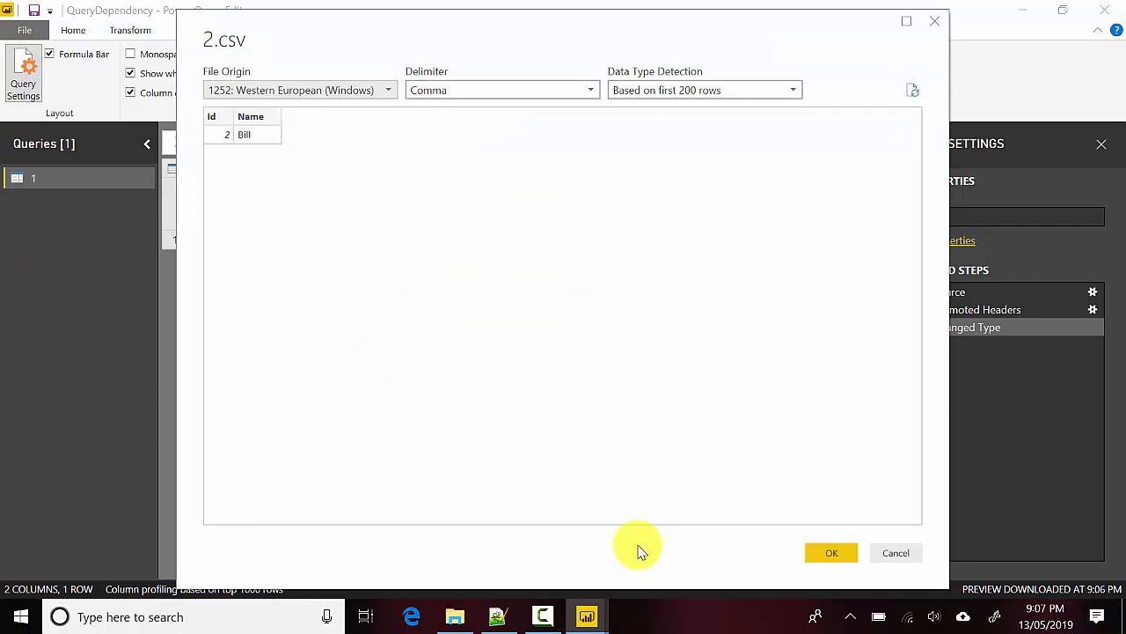
click(831, 553)
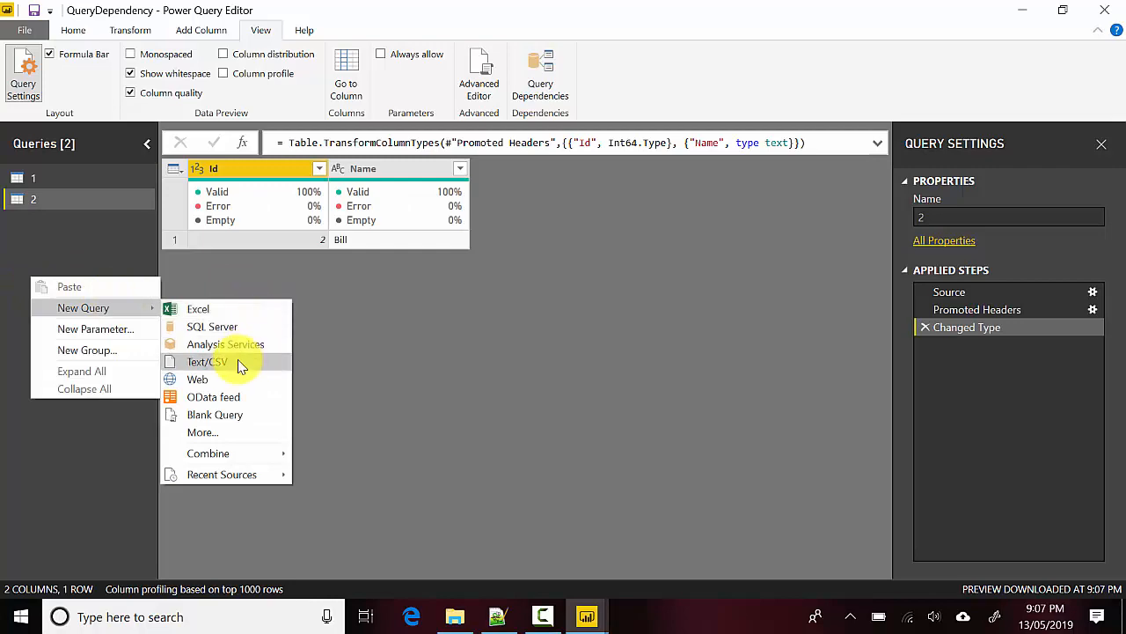
click(208, 361)
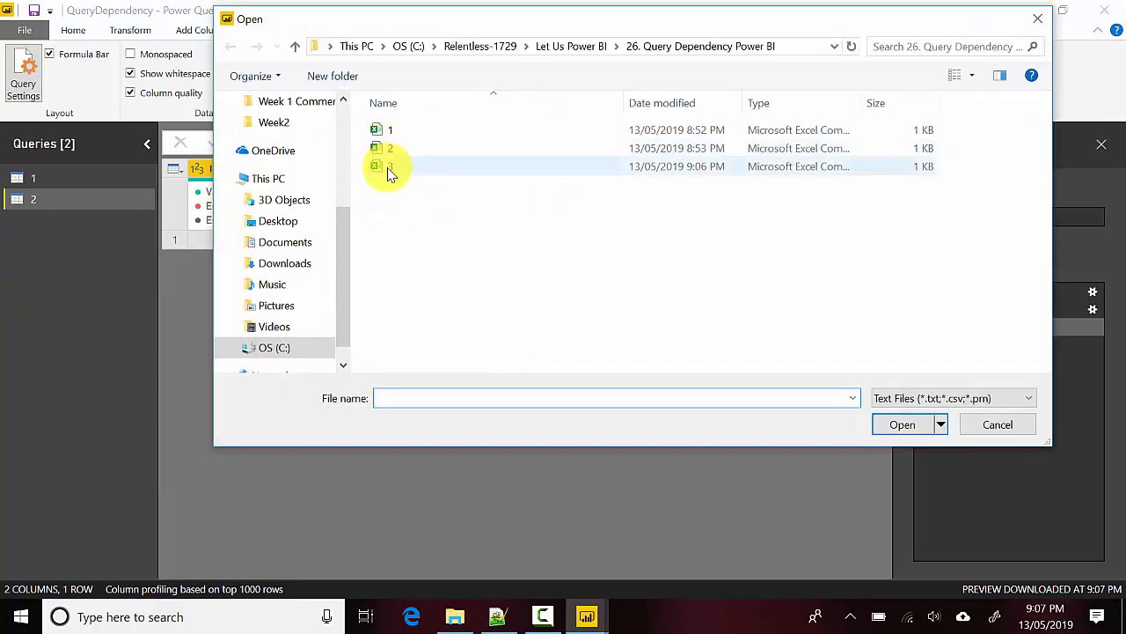
double_click(390, 167)
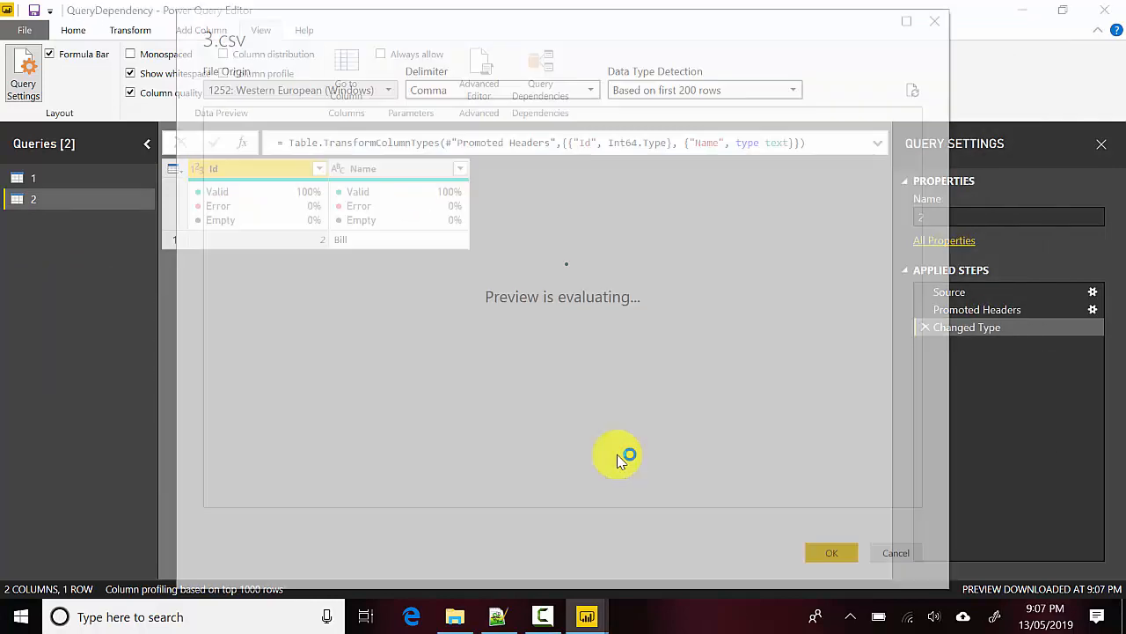
click(831, 552)
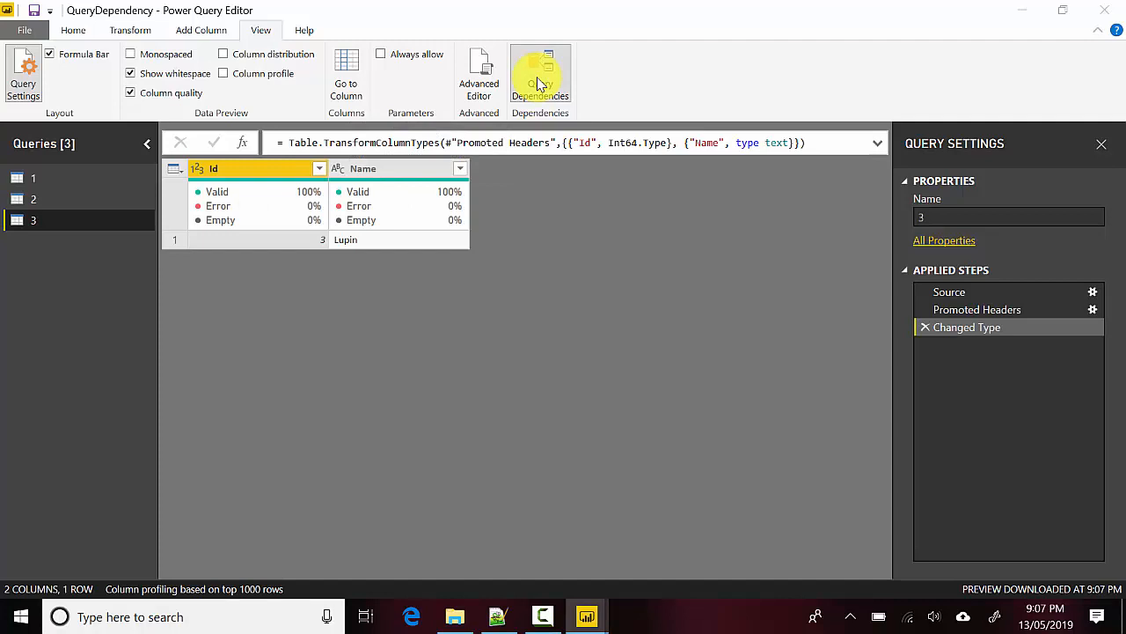
click(539, 73)
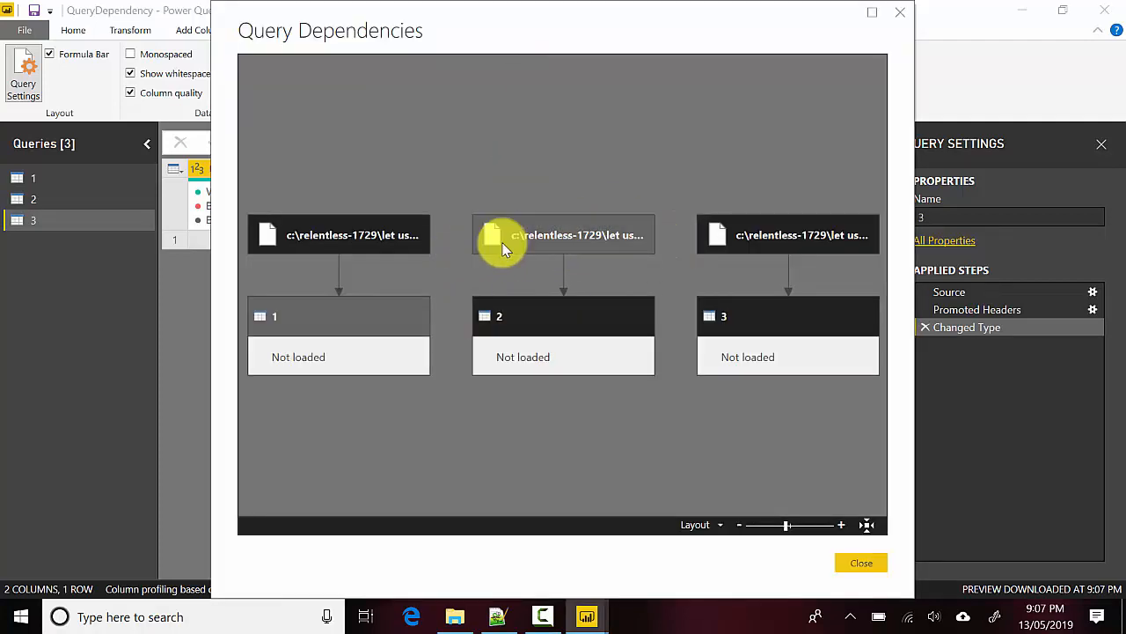
mouse_move(563, 343)
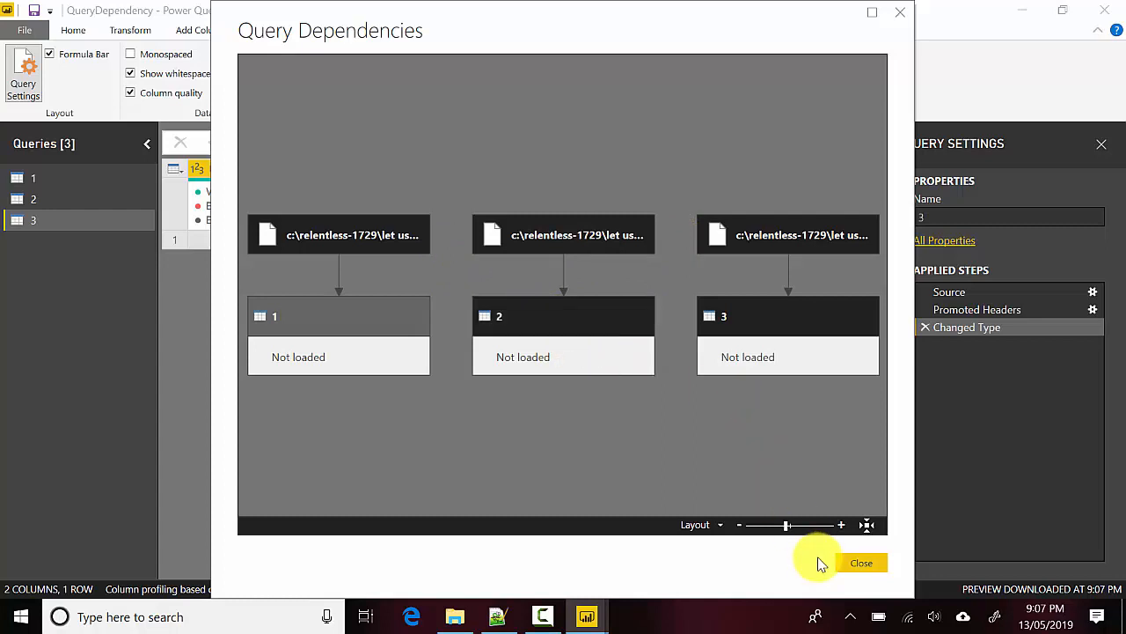
mouse_move(902, 563)
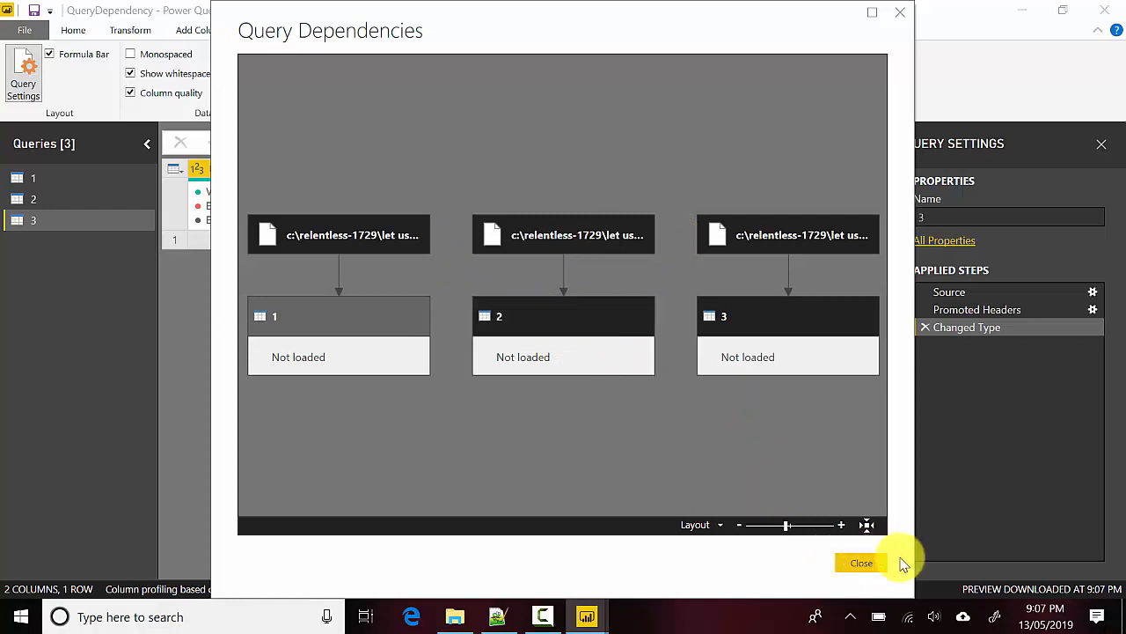
click(860, 562)
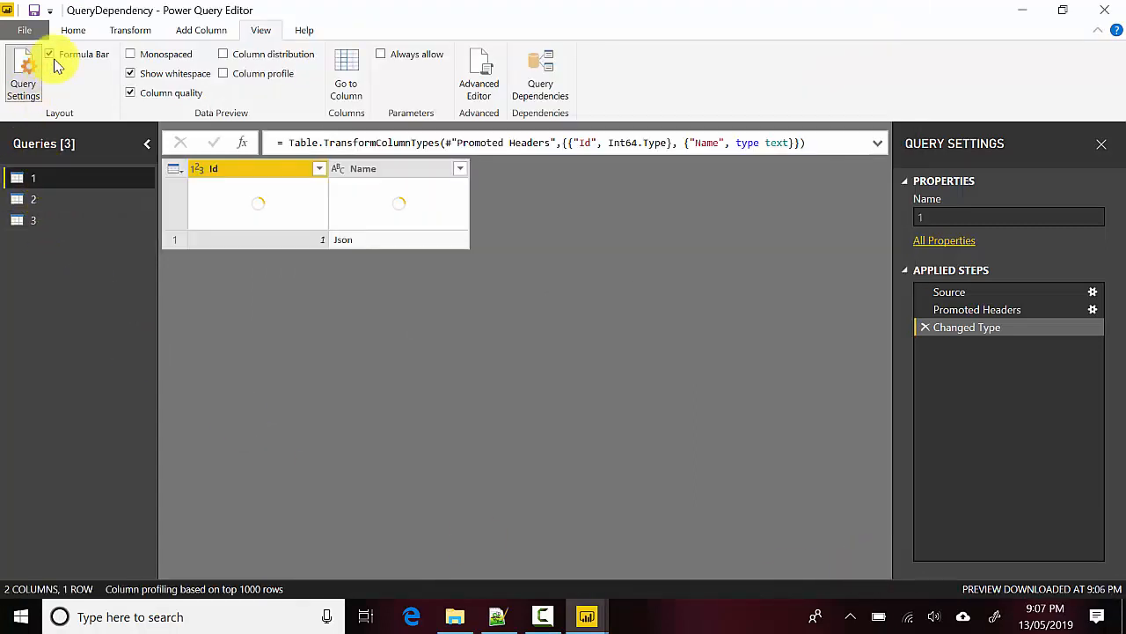
click(73, 30)
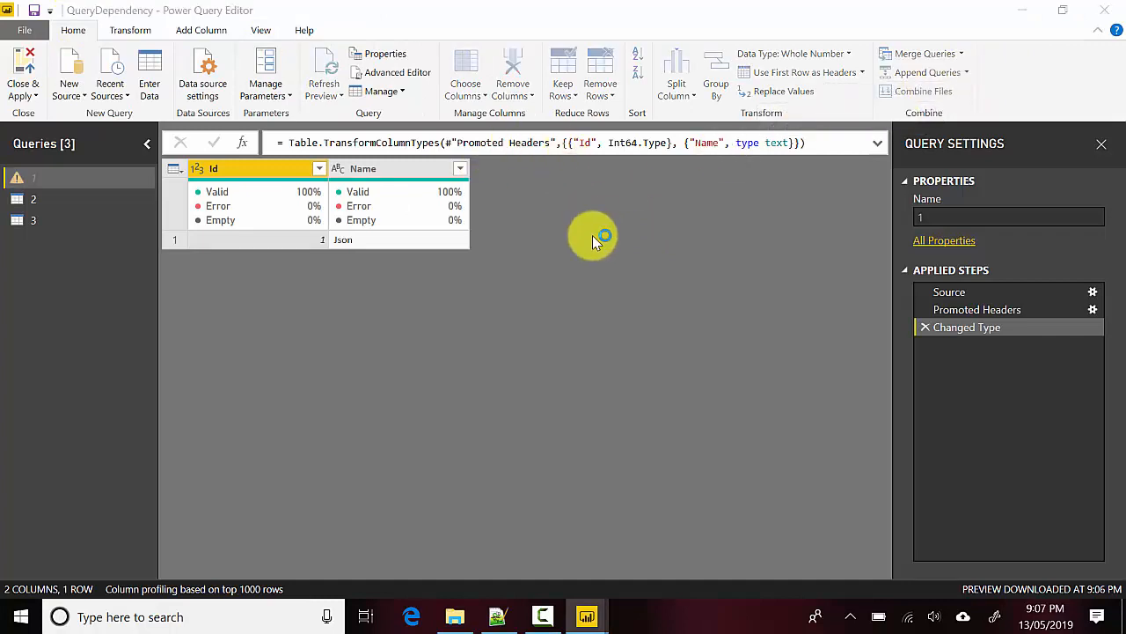
- Append table 2 into query 1 so it holds the Json and Bill rows
click(923, 72)
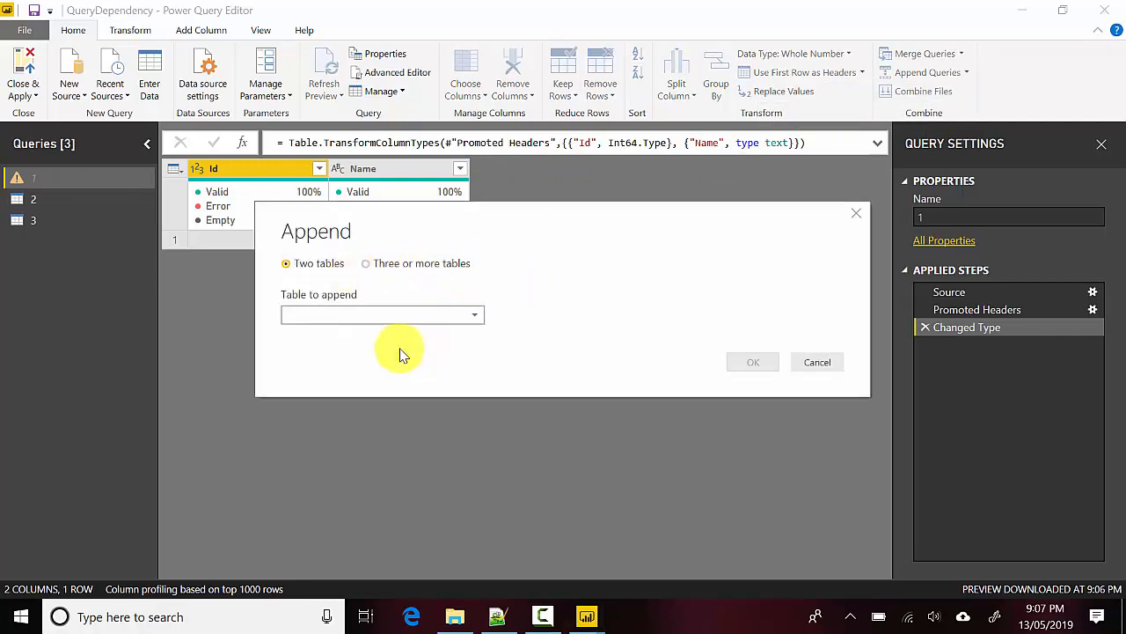
click(753, 361)
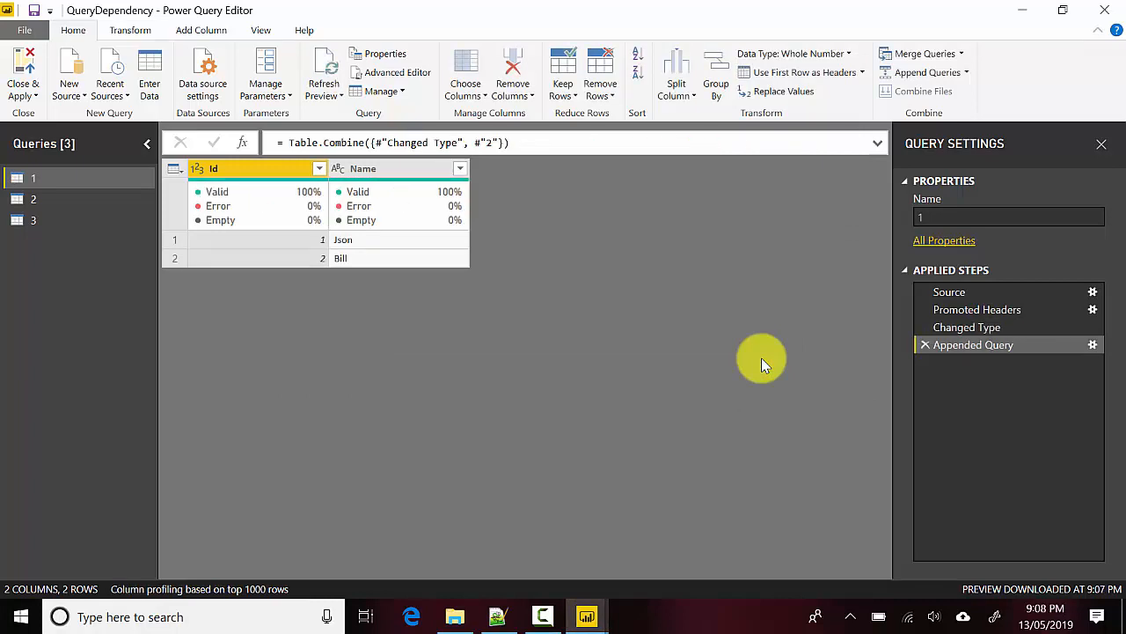
mouse_move(501, 299)
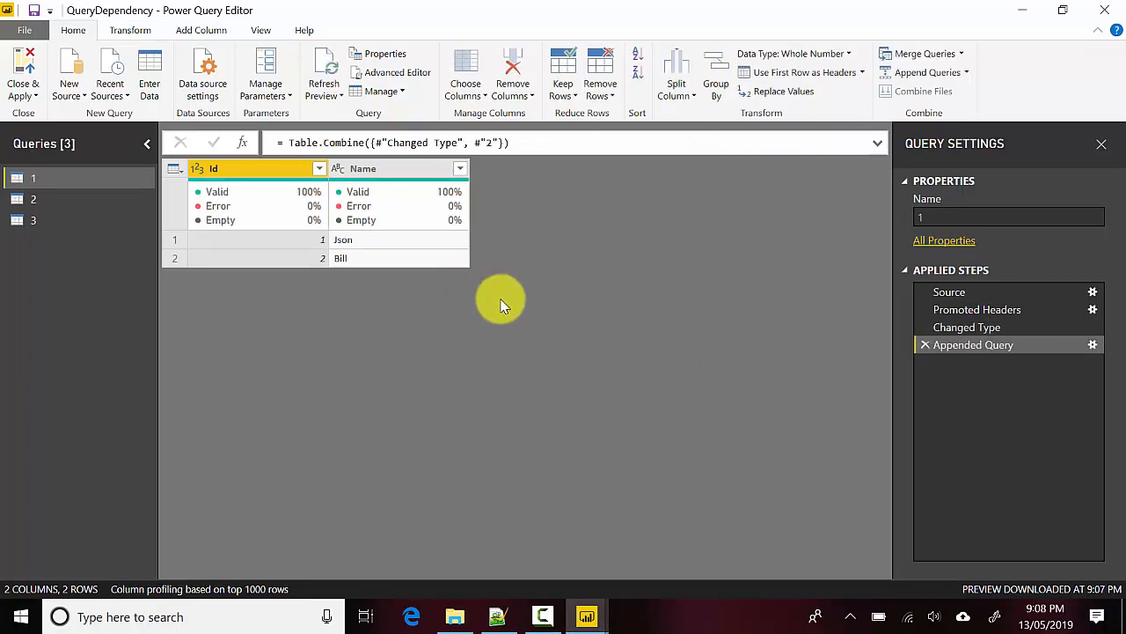
mouse_move(541, 173)
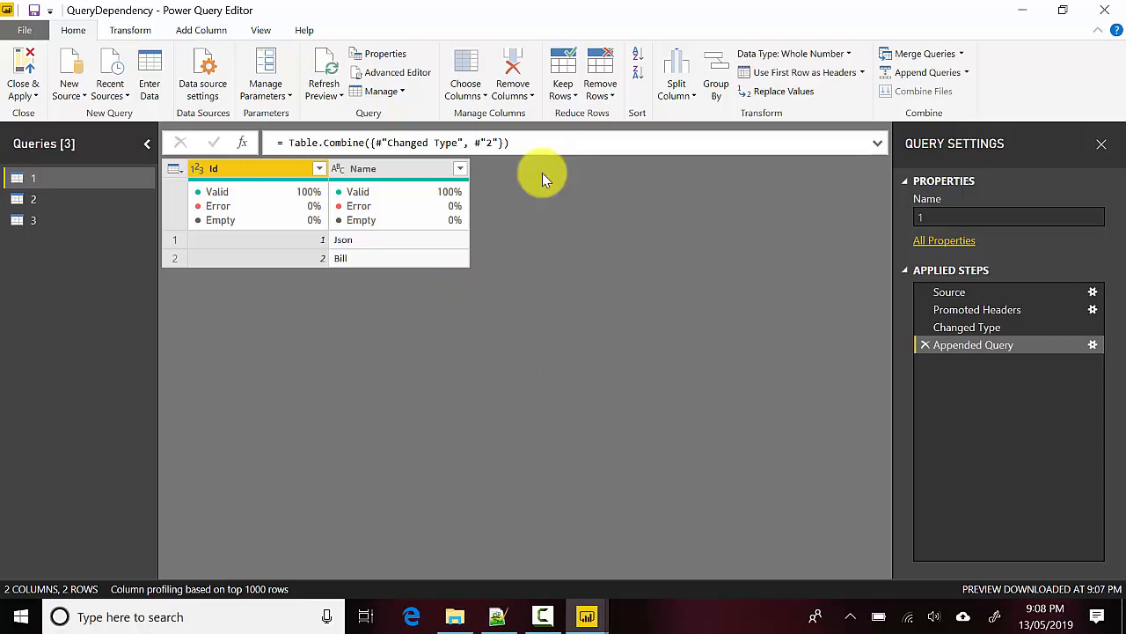
click(261, 30)
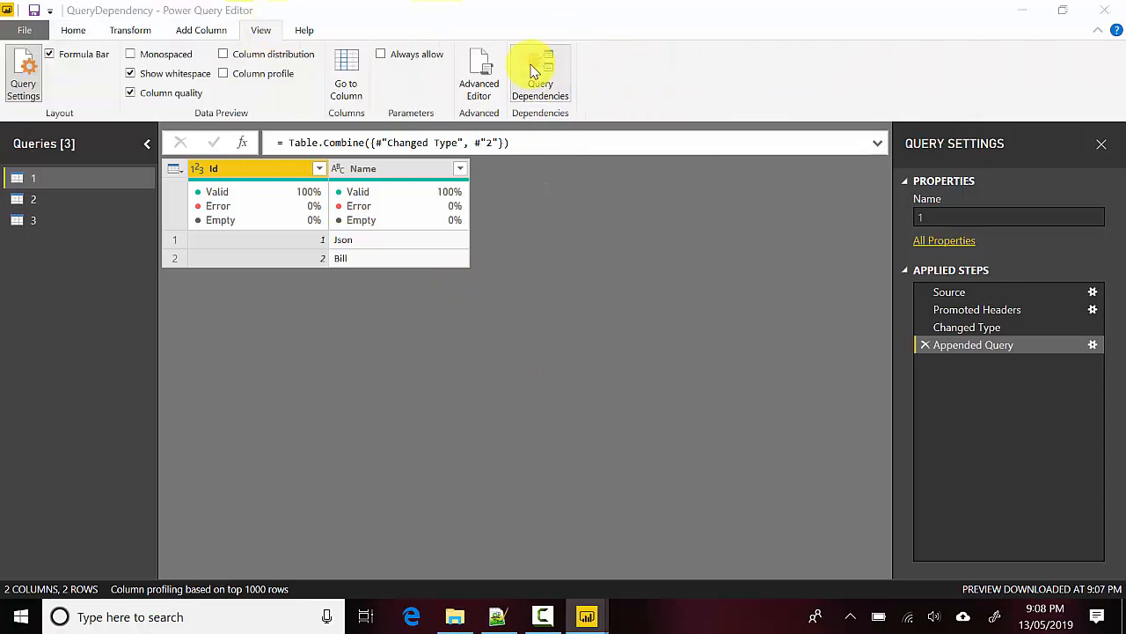
click(540, 74)
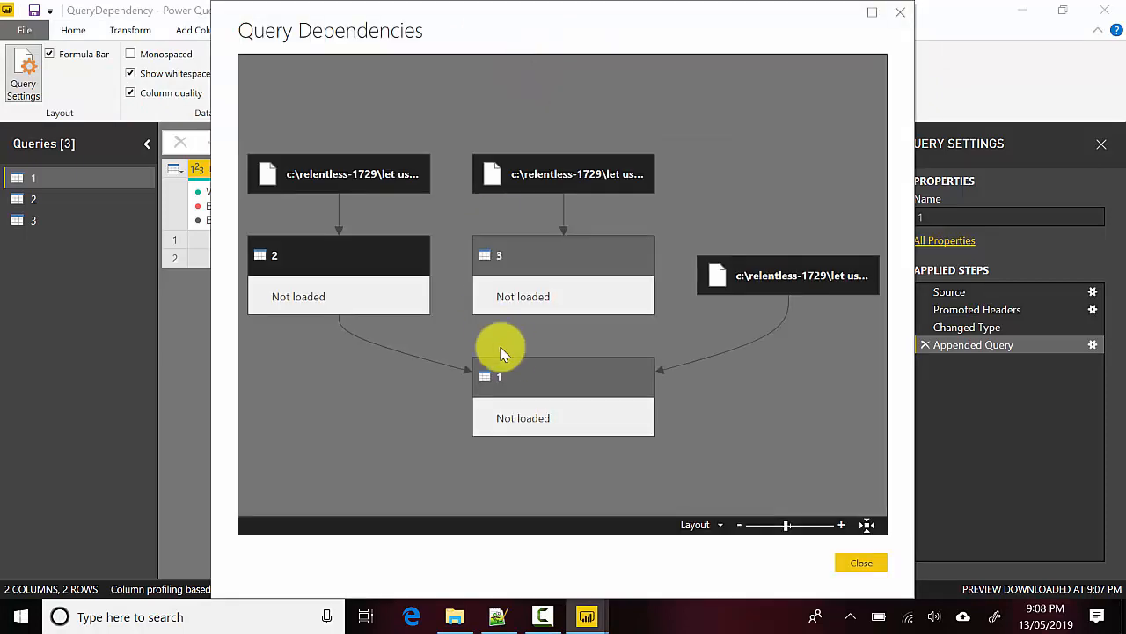
mouse_move(783, 270)
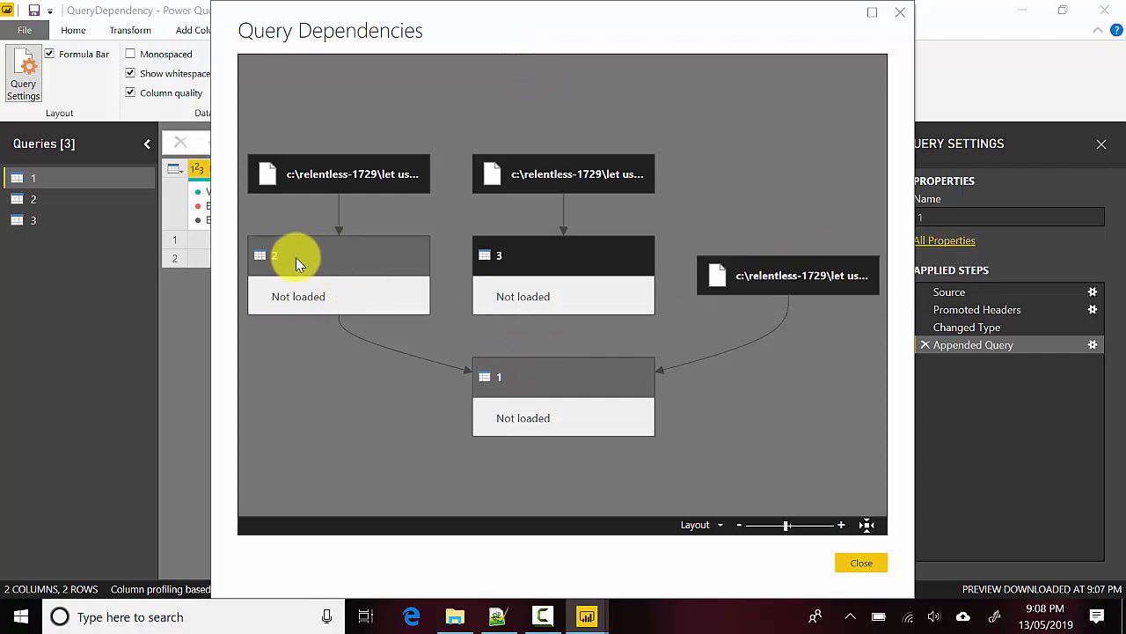
mouse_move(444, 334)
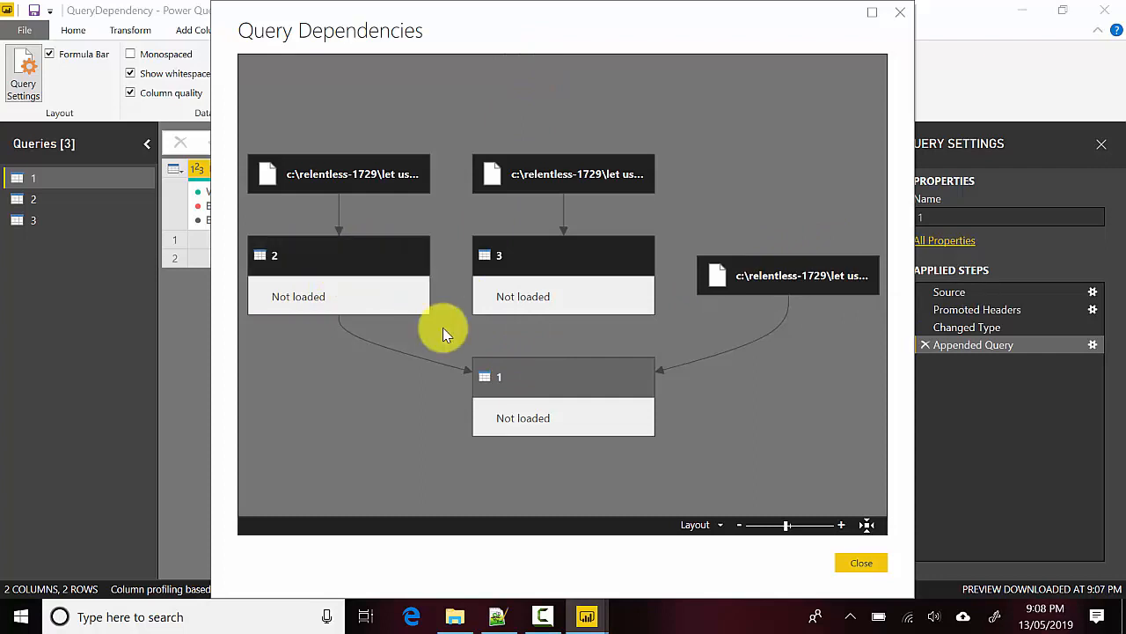
click(861, 562)
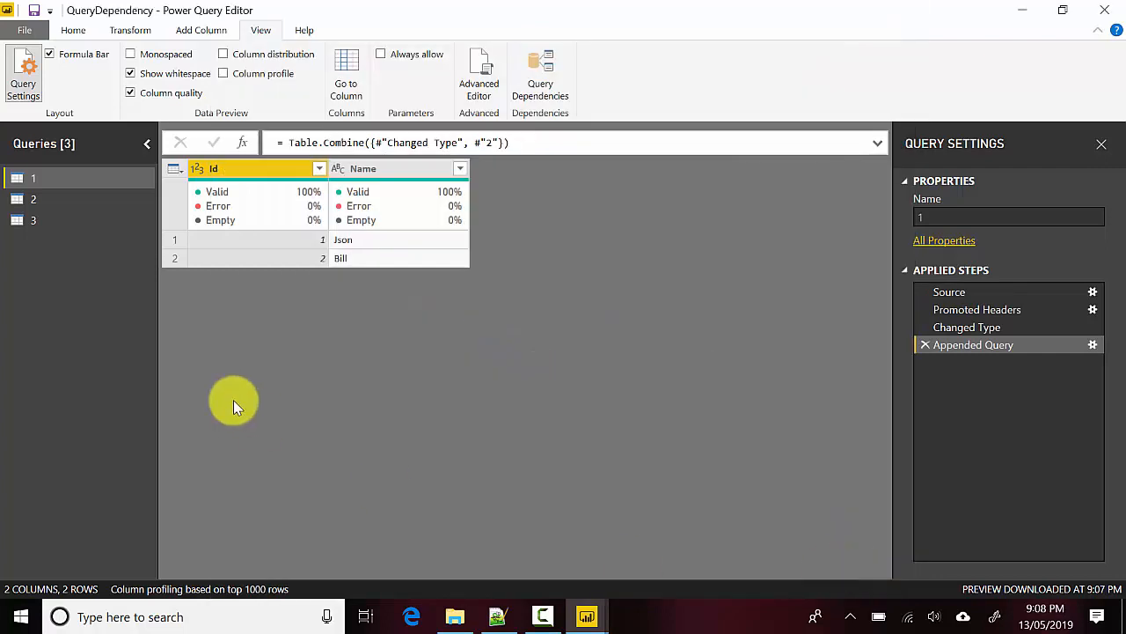
mouse_move(29, 277)
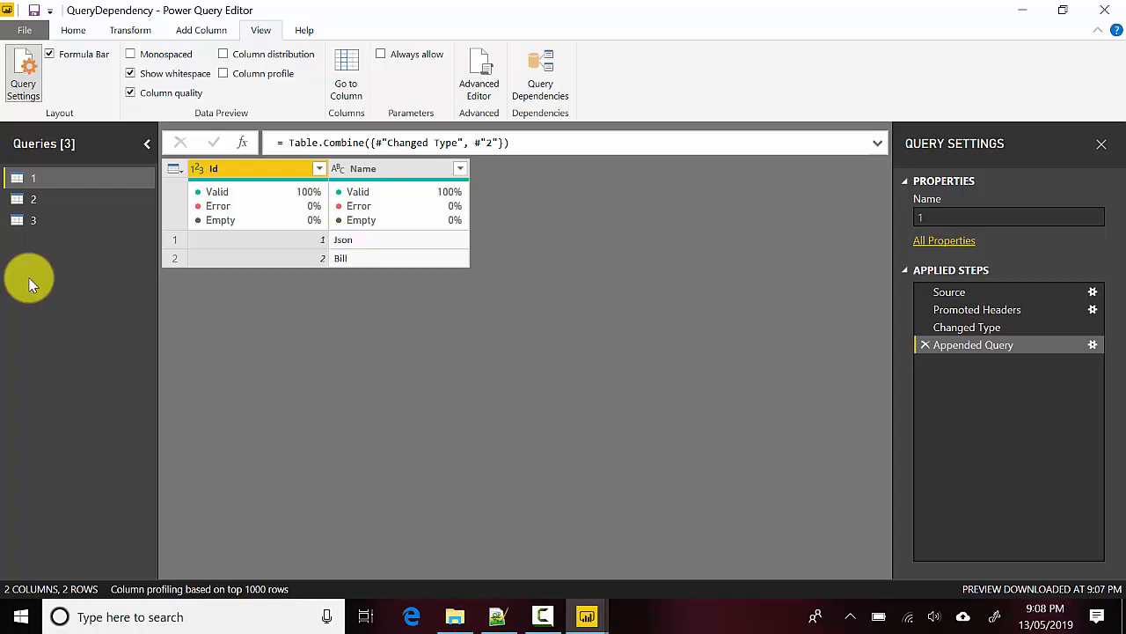
mouse_move(44, 246)
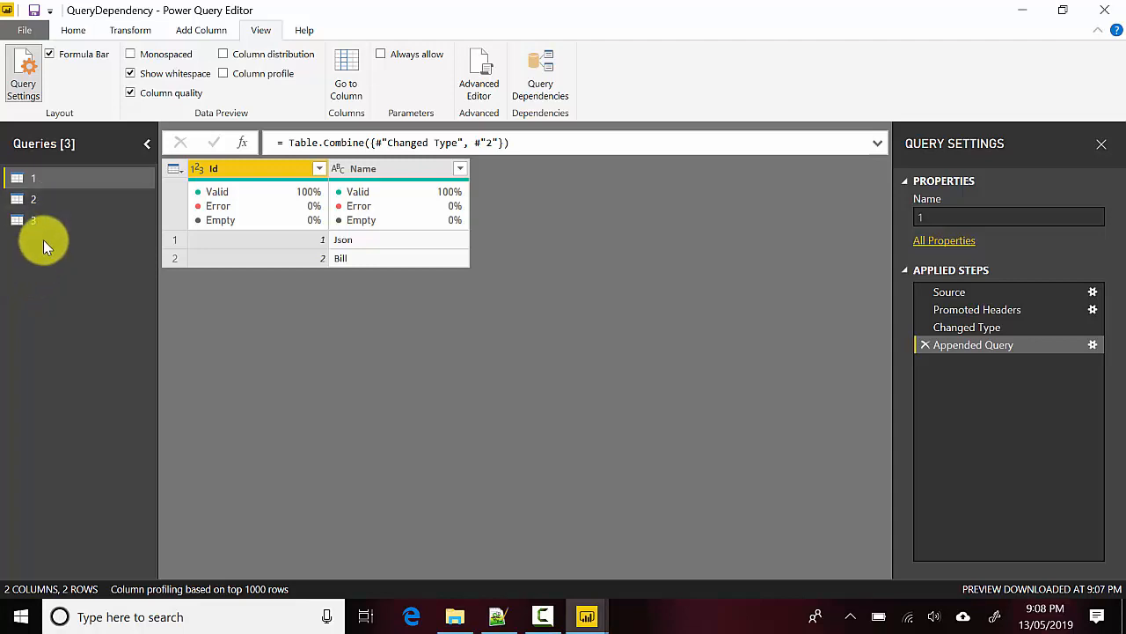
right_click(49, 244)
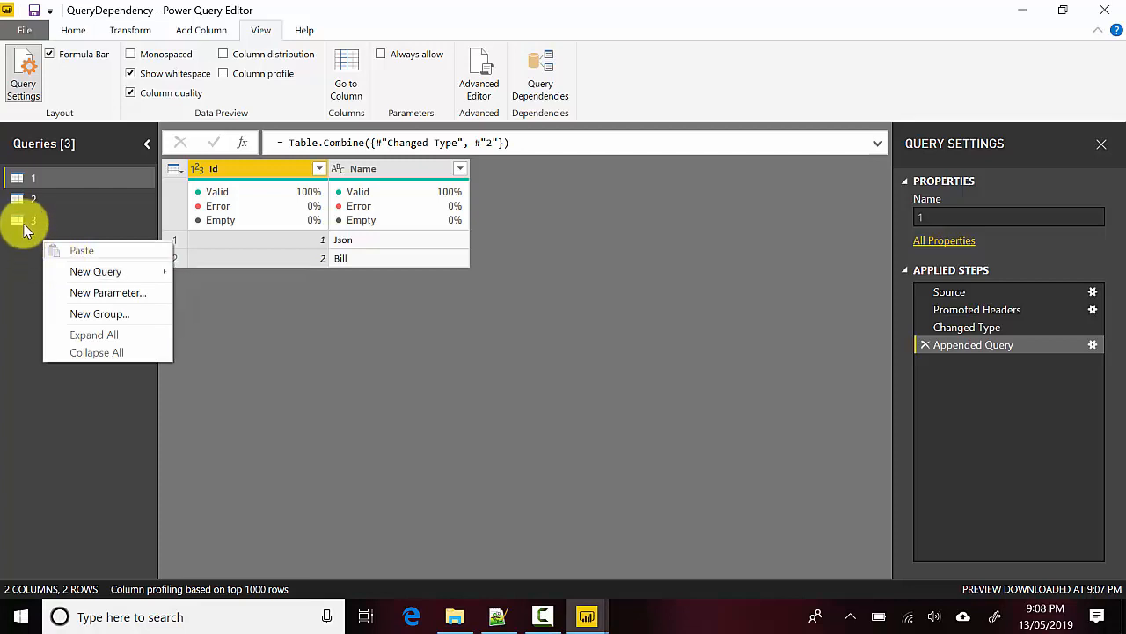
right_click(34, 178)
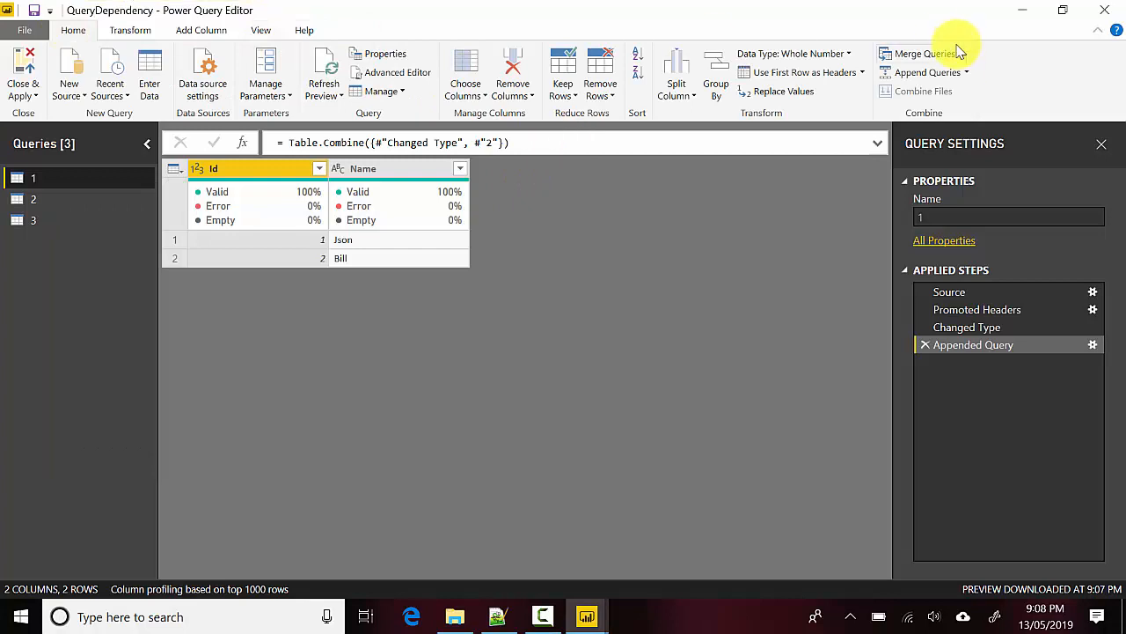
- Create Append1 from tables 1 and 3 and view its Json, Bill and Lupin rows
click(963, 72)
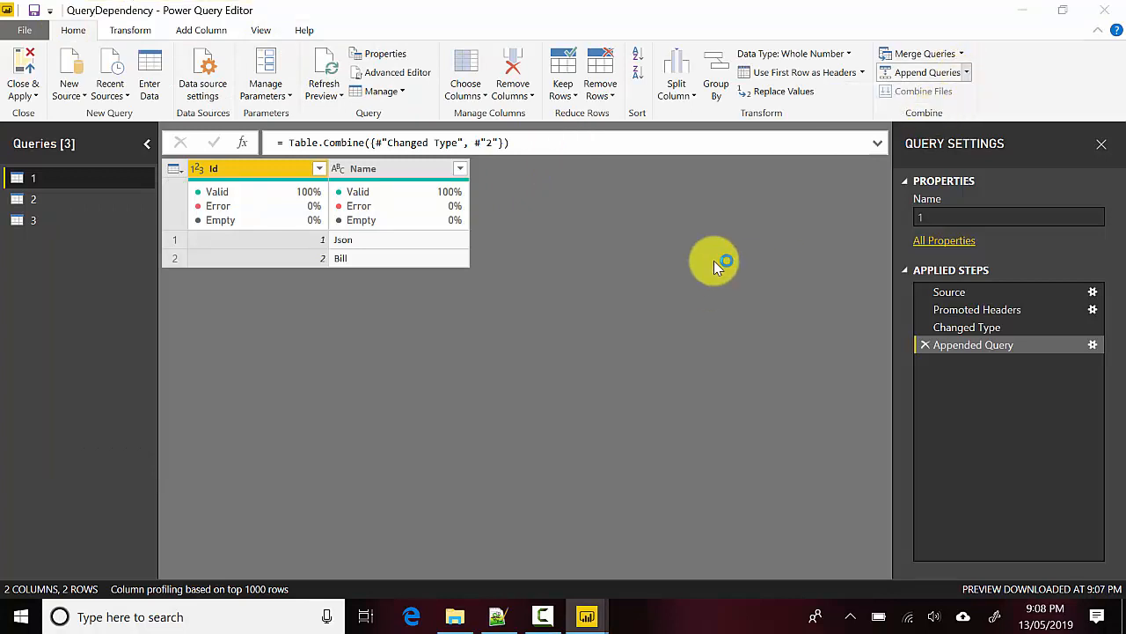
click(920, 72)
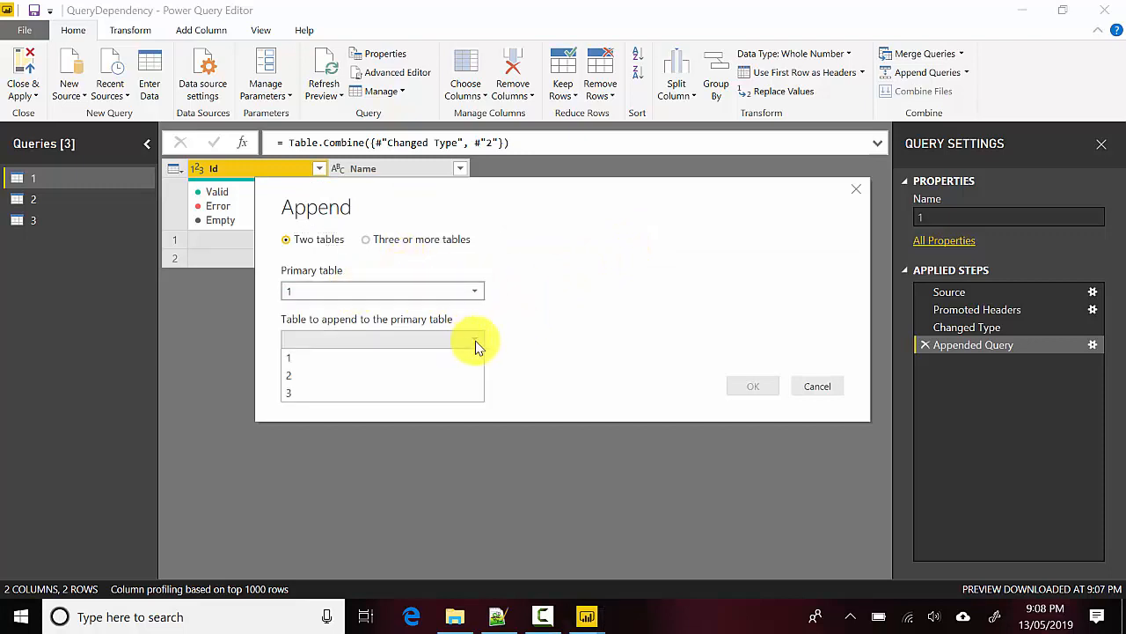
click(288, 393)
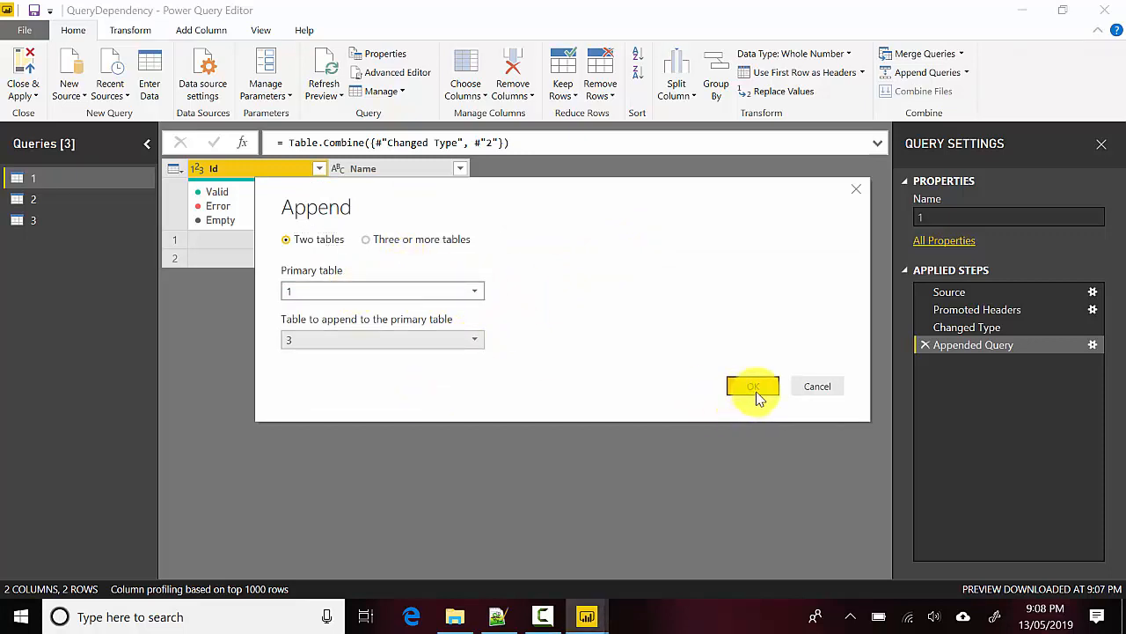
click(754, 386)
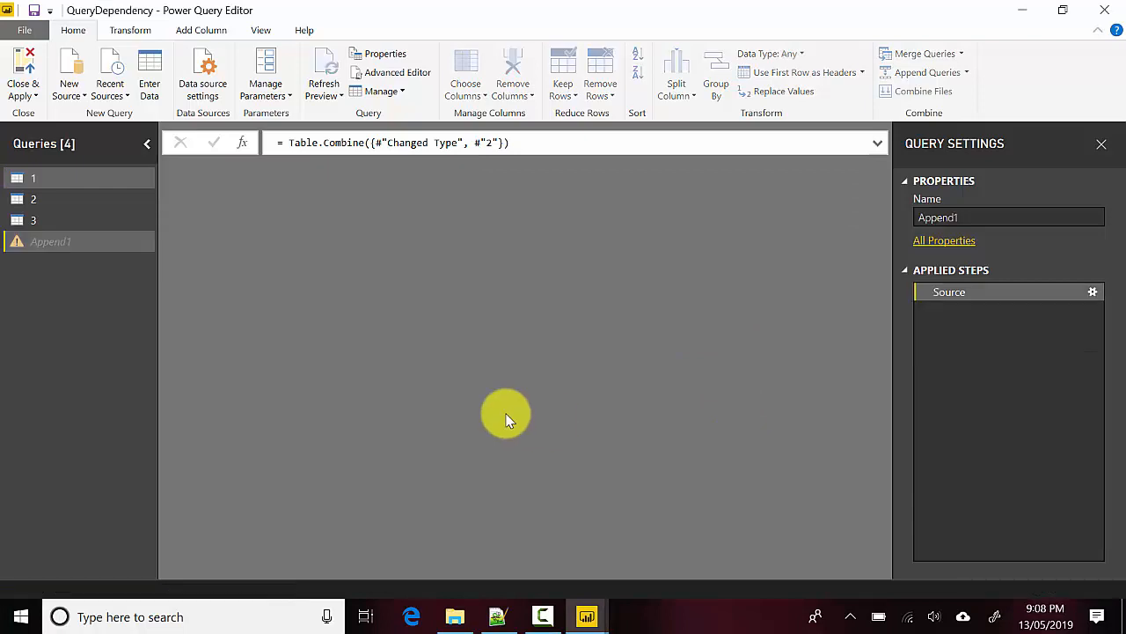
click(51, 241)
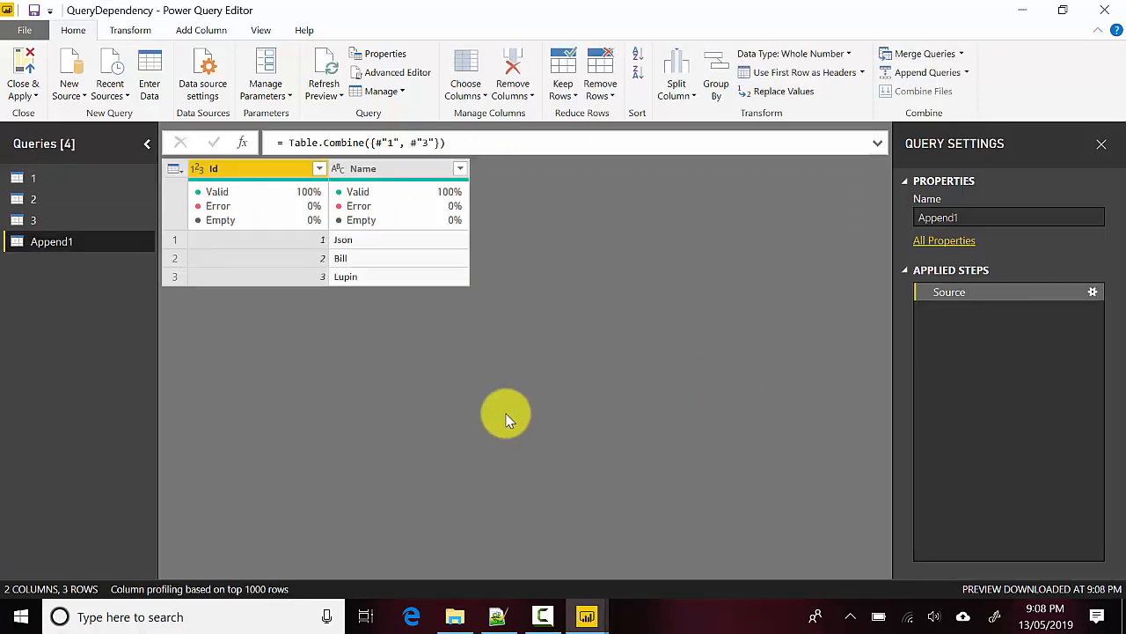
mouse_move(51, 241)
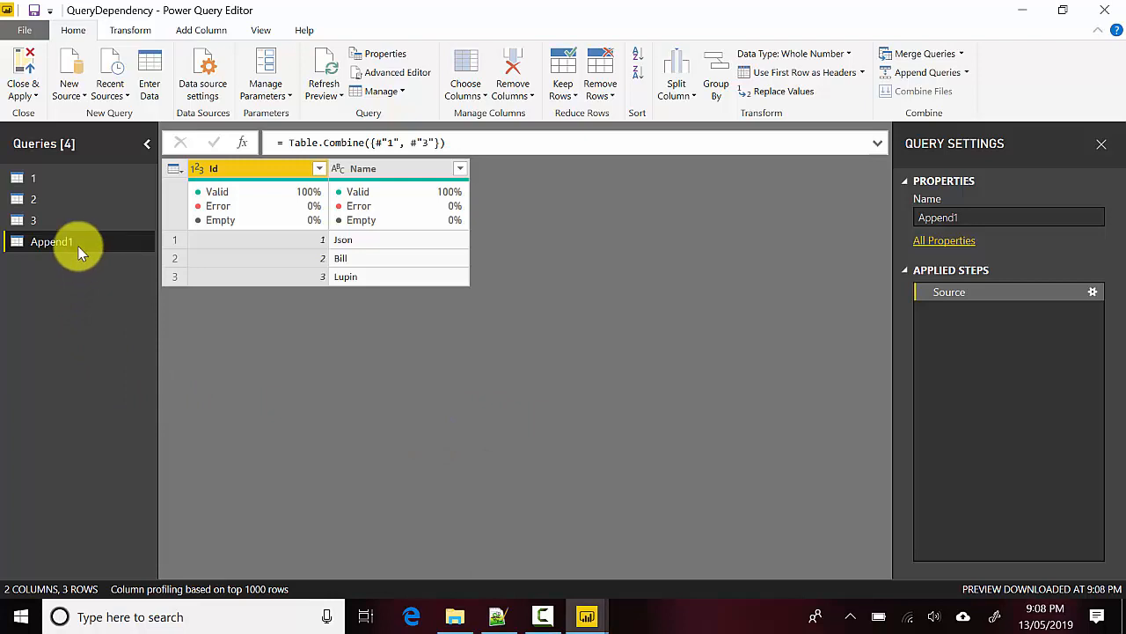
mouse_move(261, 30)
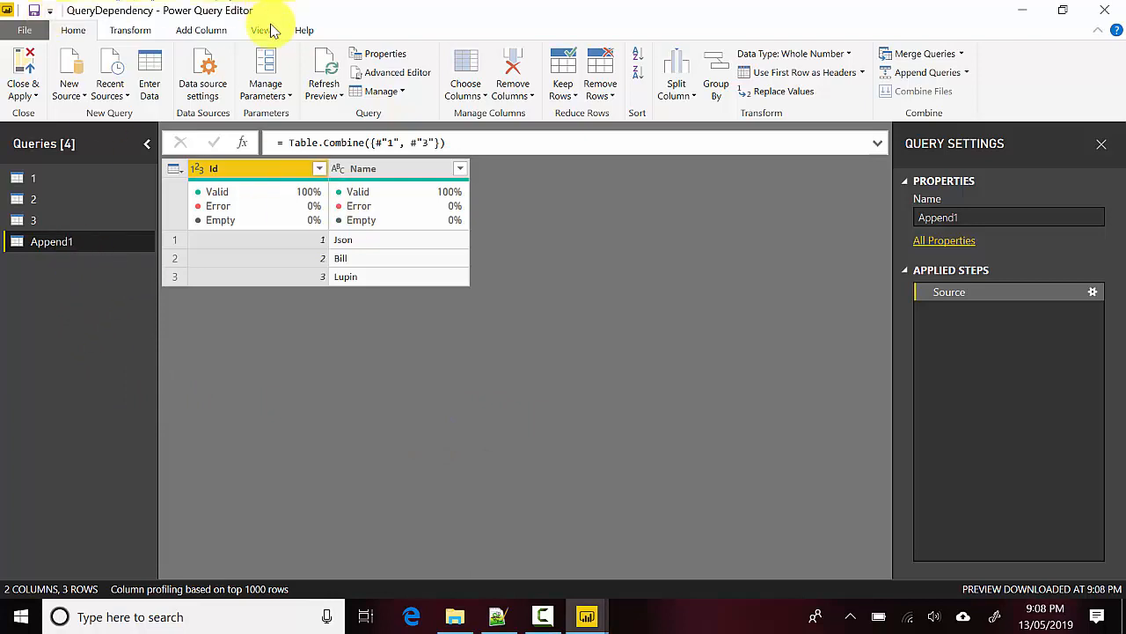
- Display the dependency diagram: query 2 feeds 1, and queries 1 and 3 feed Append1
click(260, 30)
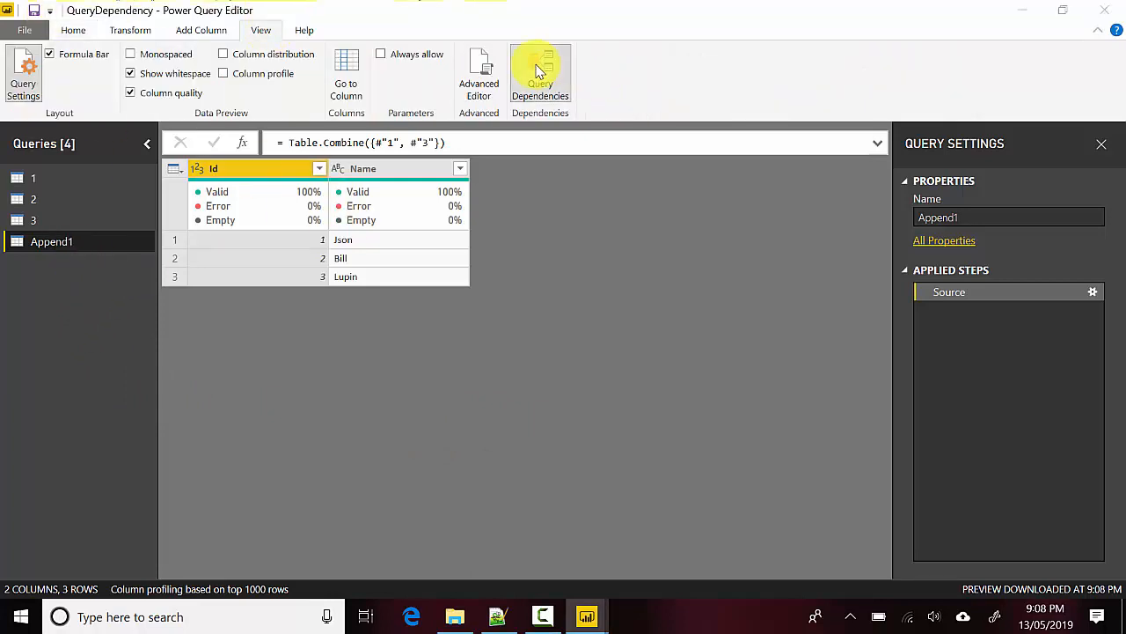
click(539, 75)
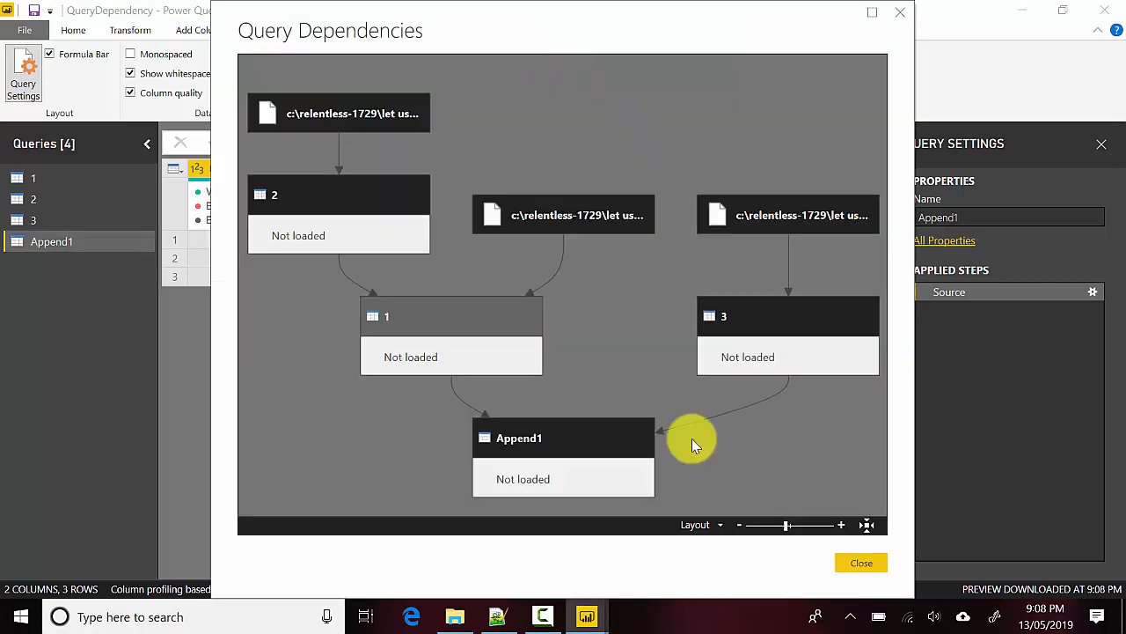
mouse_move(752, 211)
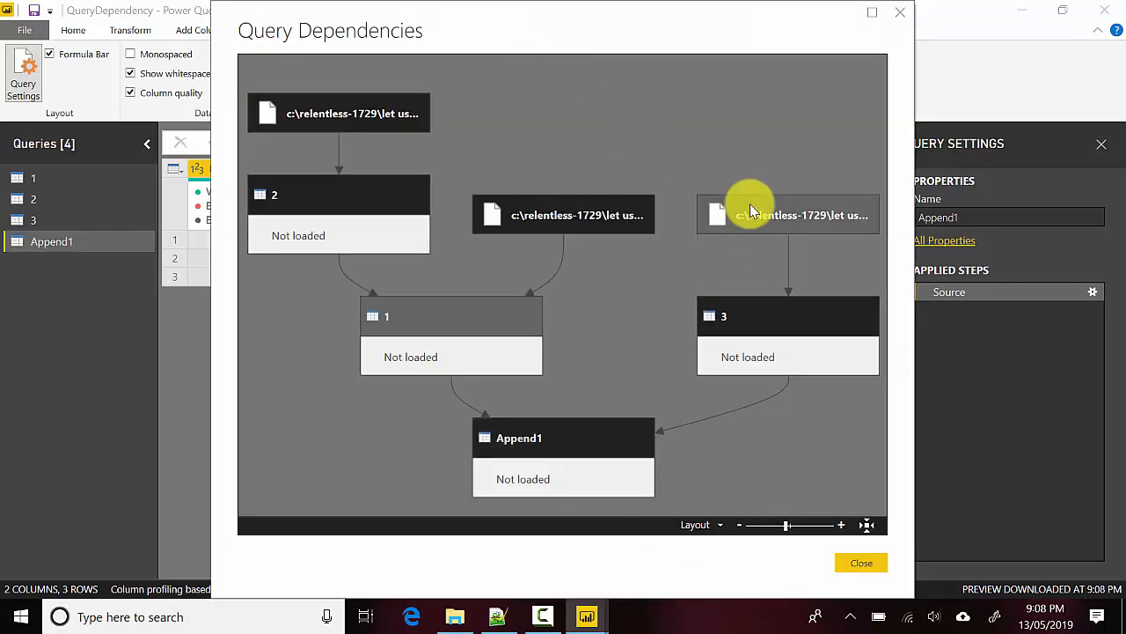
mouse_move(431, 194)
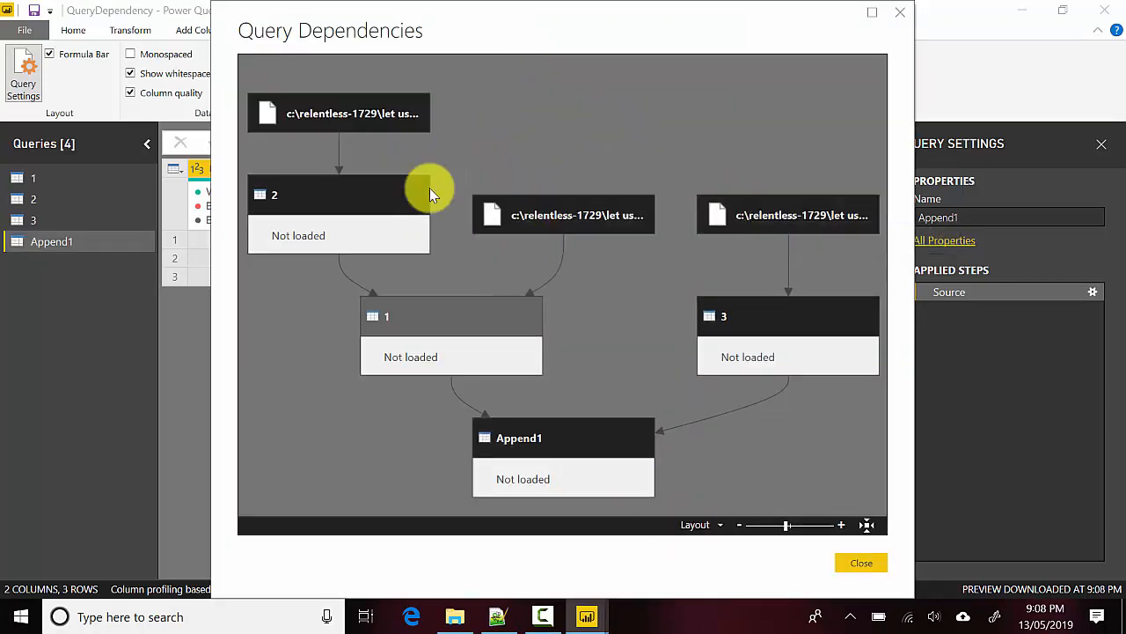
mouse_move(550, 260)
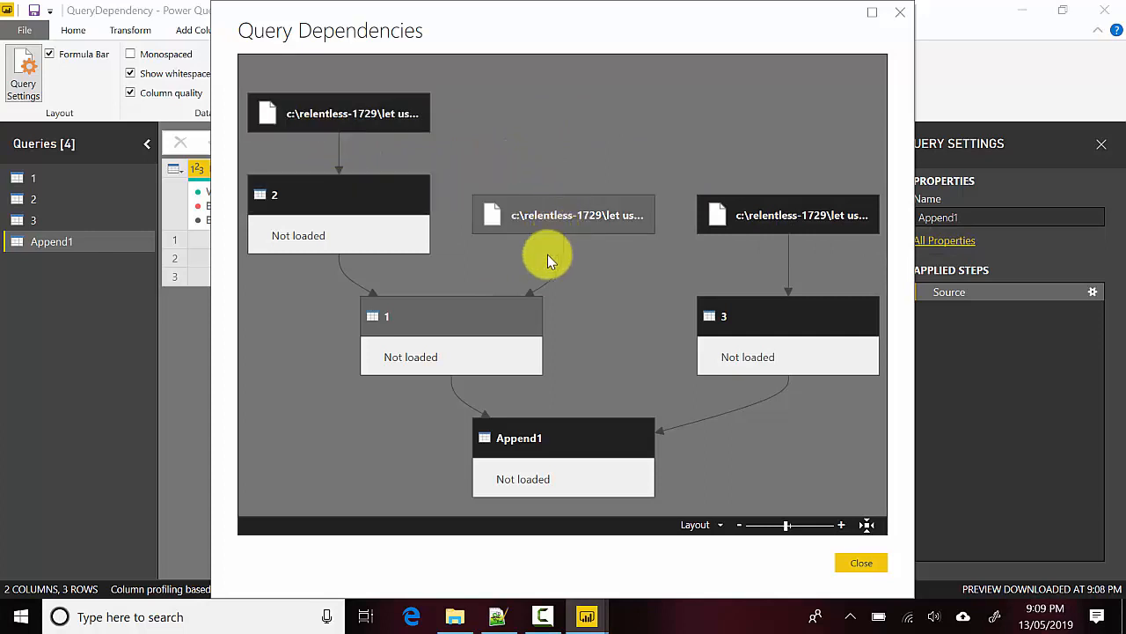
mouse_move(799, 319)
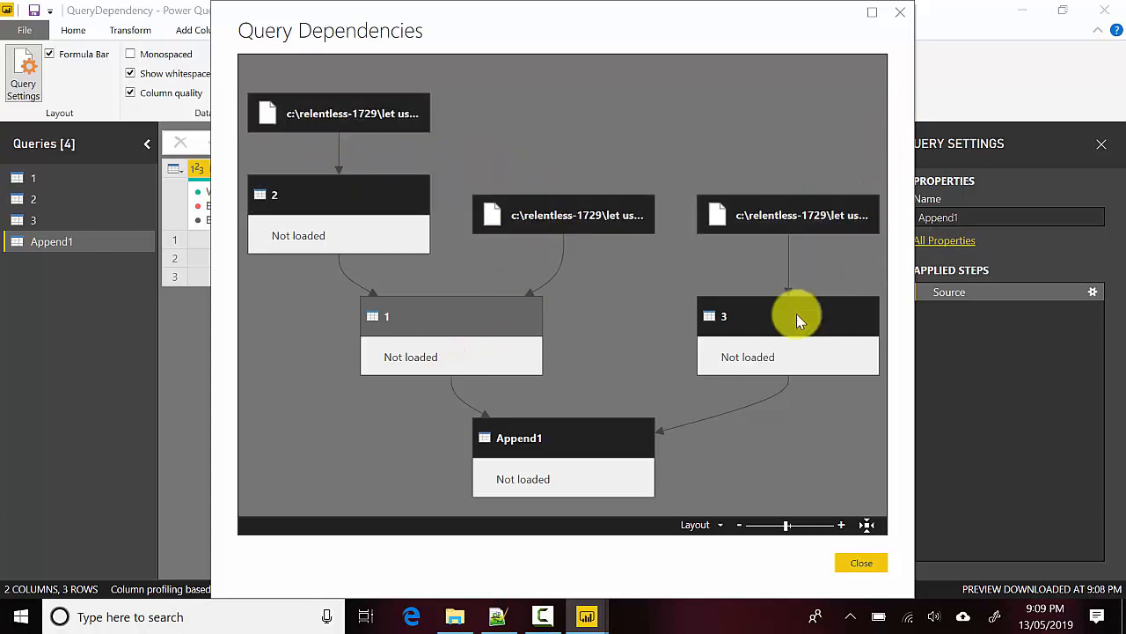
mouse_move(519, 437)
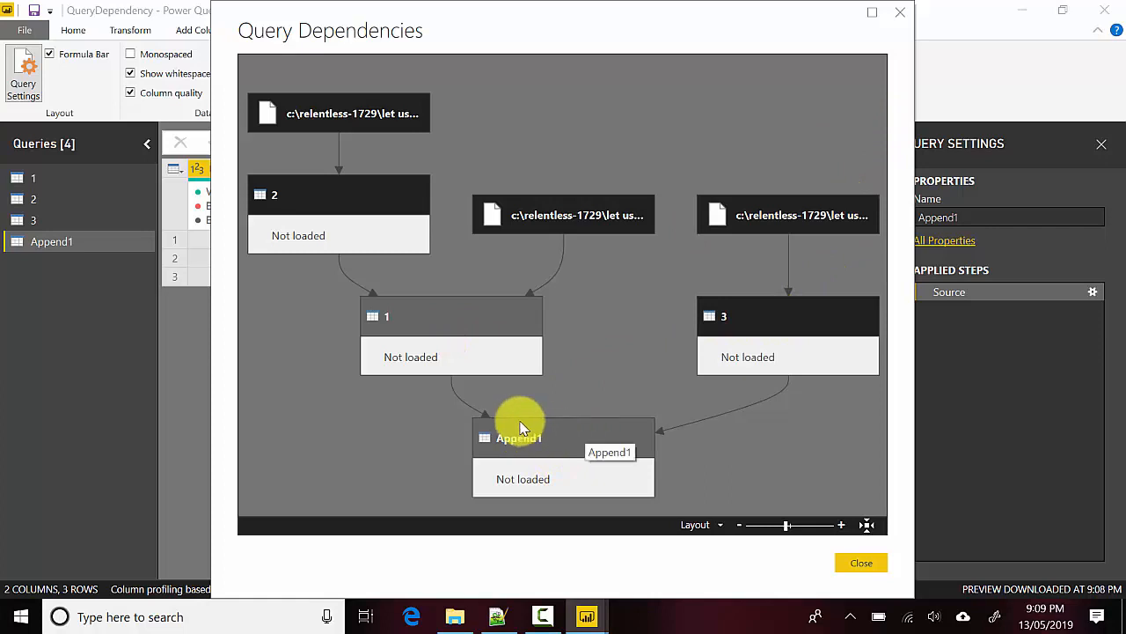
mouse_move(655, 434)
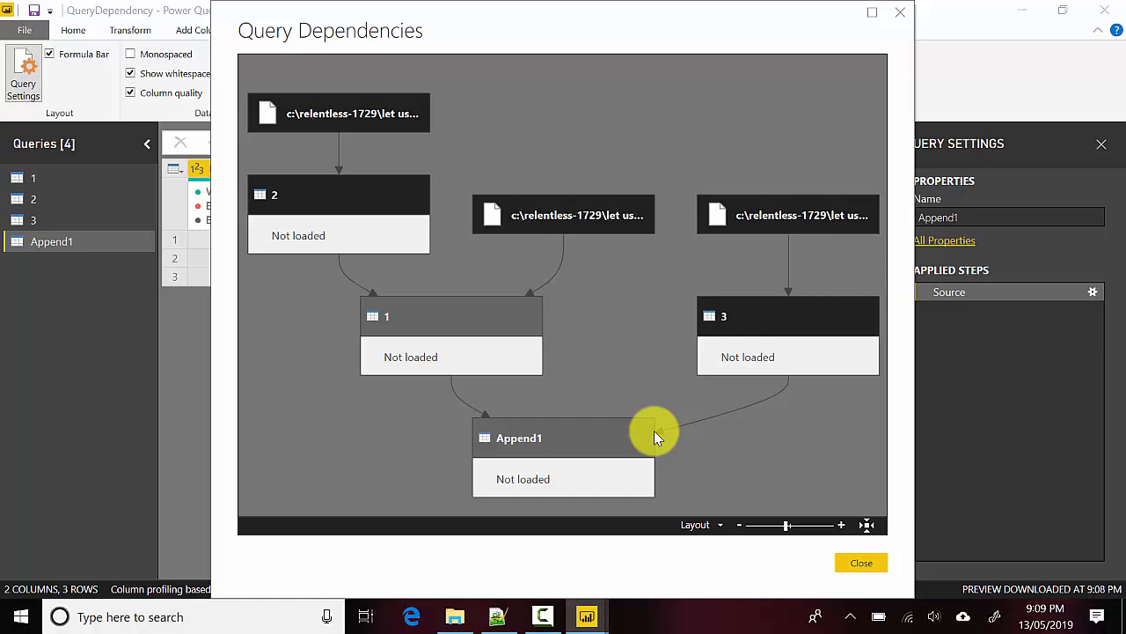
click(550, 616)
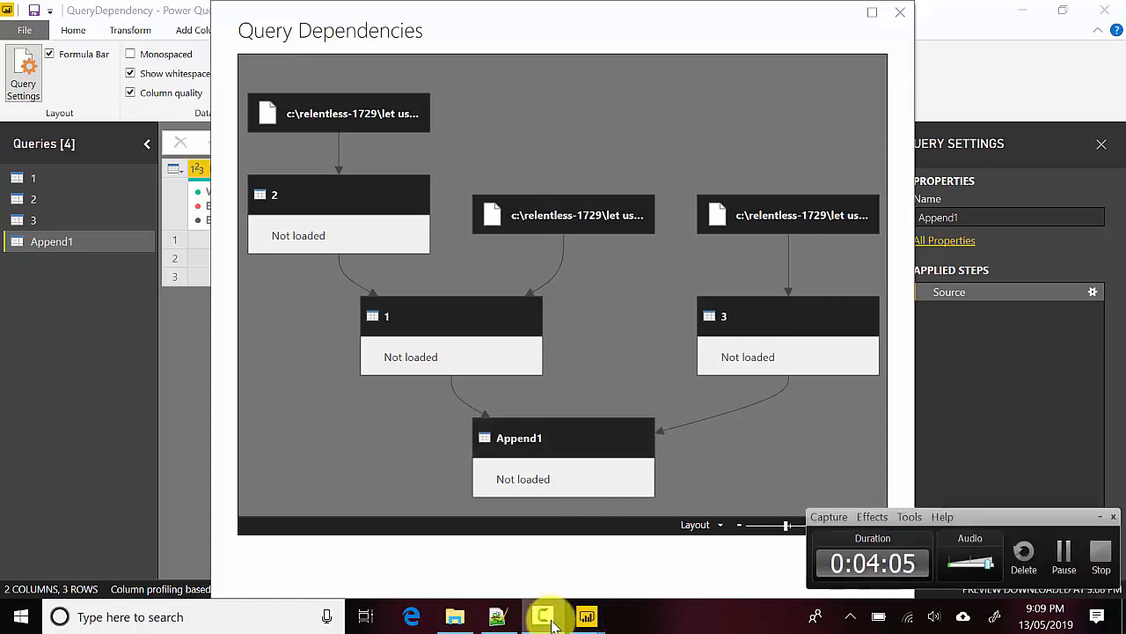